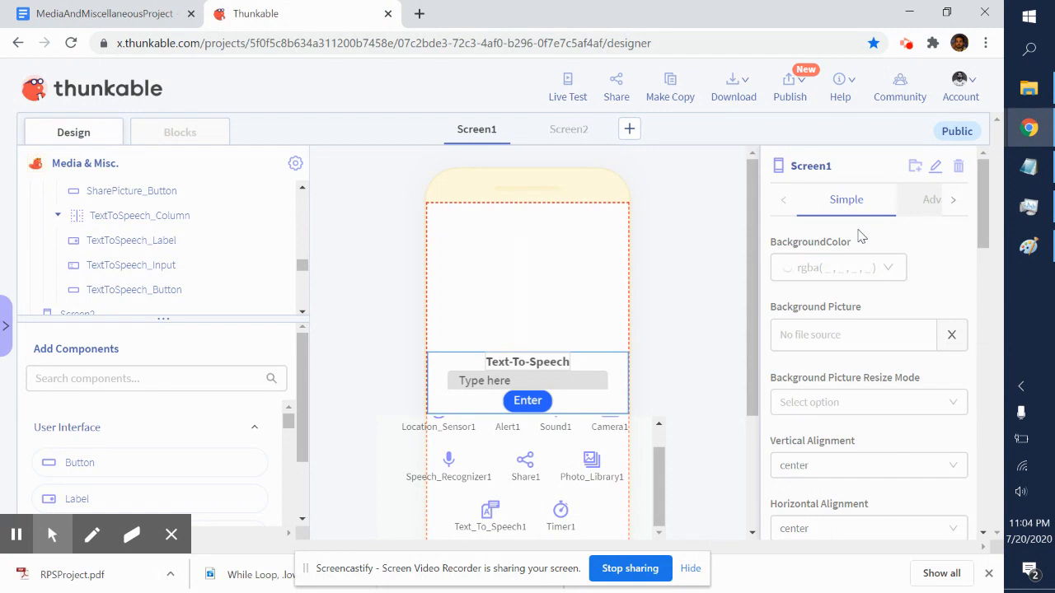
{"action": "mouse_move", "coordinate": [557, 366]}
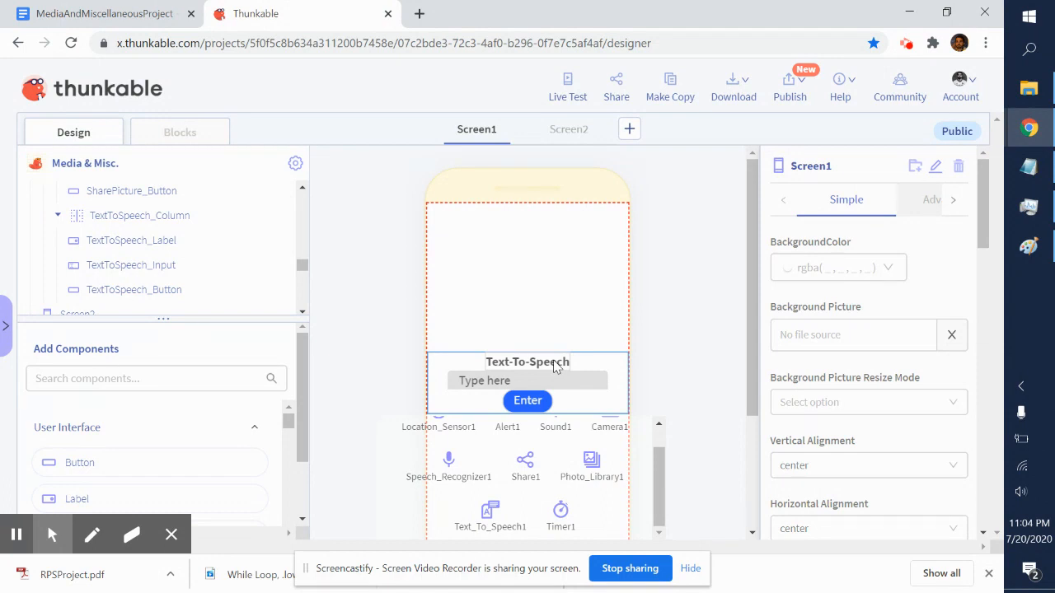
{"action": "mouse_move", "coordinate": [606, 356]}
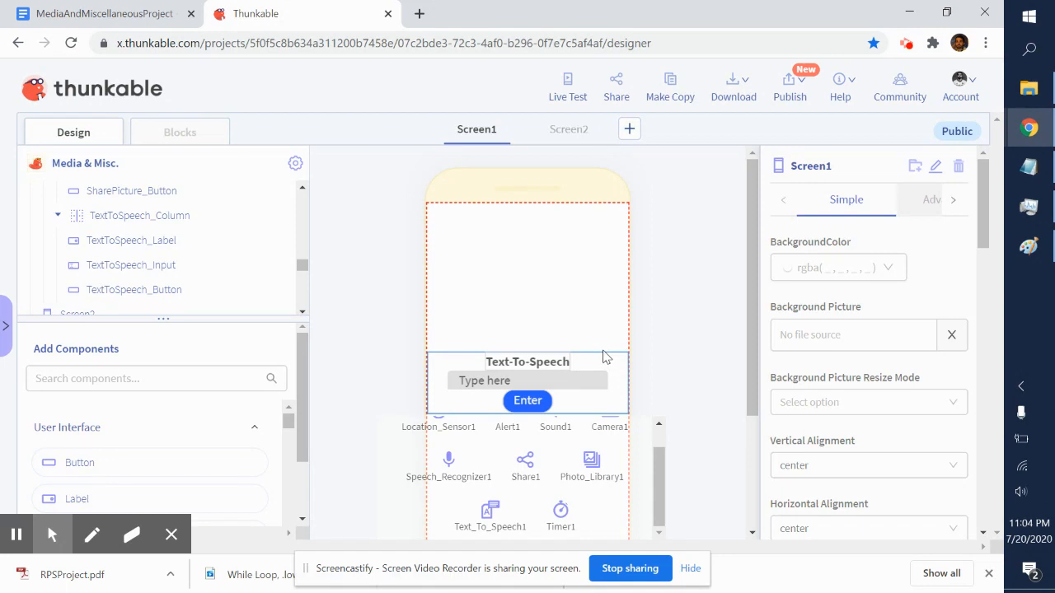
{"action": "mouse_move", "coordinate": [511, 339]}
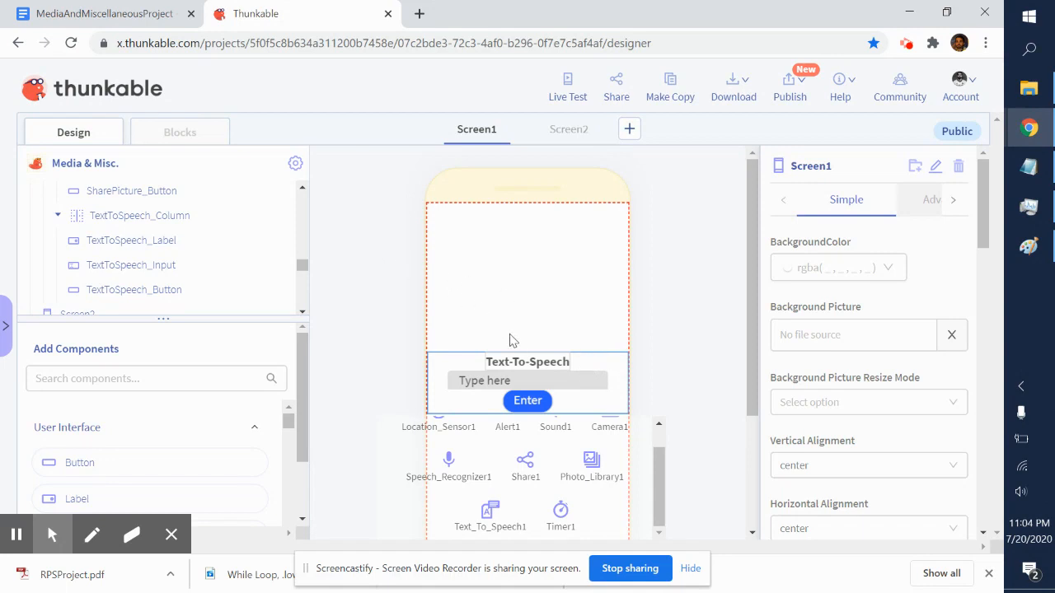
{"action": "mouse_move", "coordinate": [557, 371]}
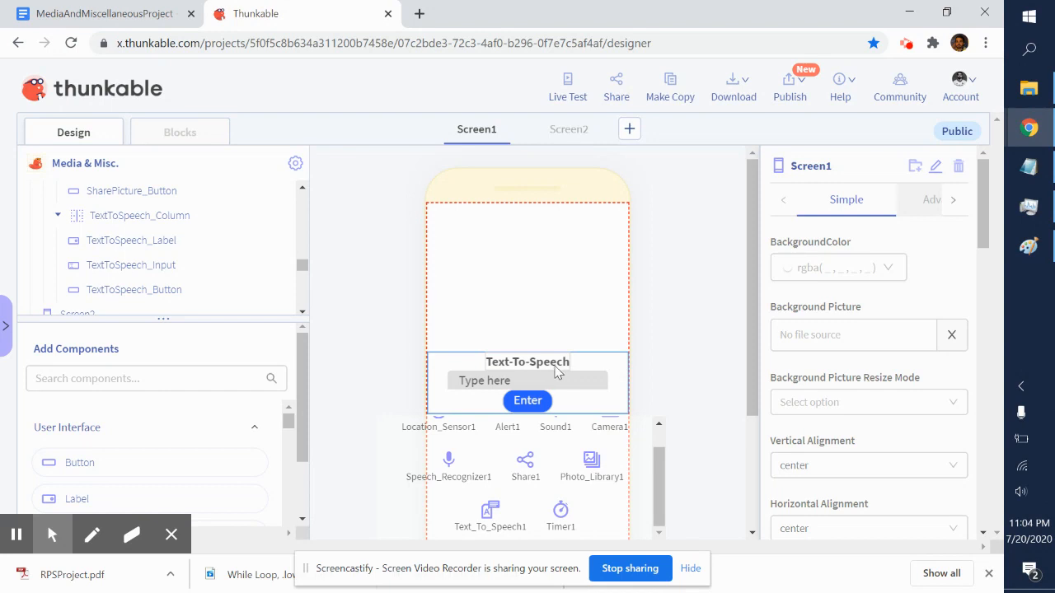
{"action": "mouse_move", "coordinate": [585, 354]}
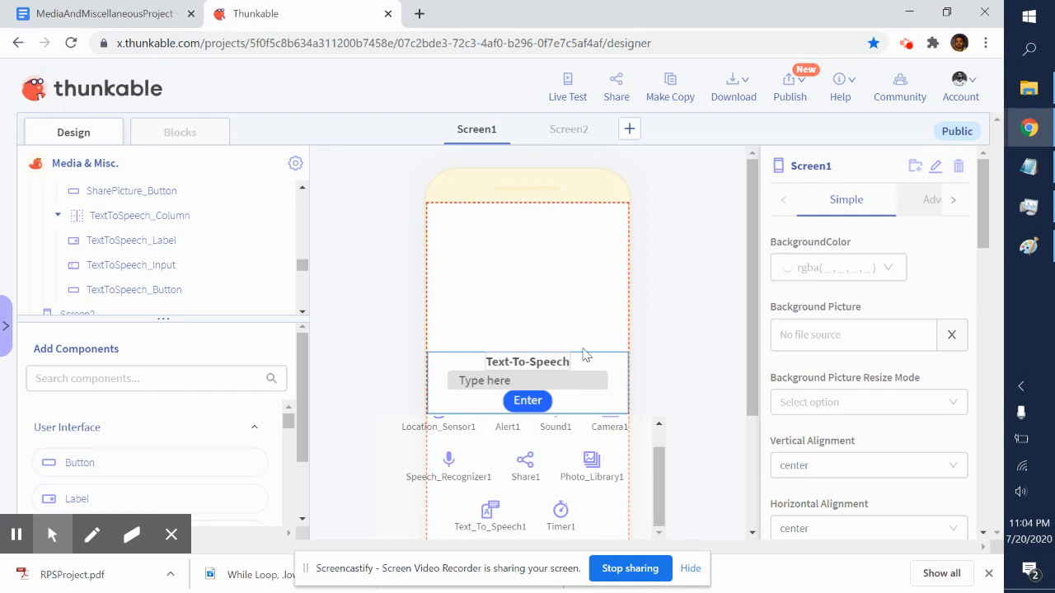
{"action": "mouse_move", "coordinate": [617, 368]}
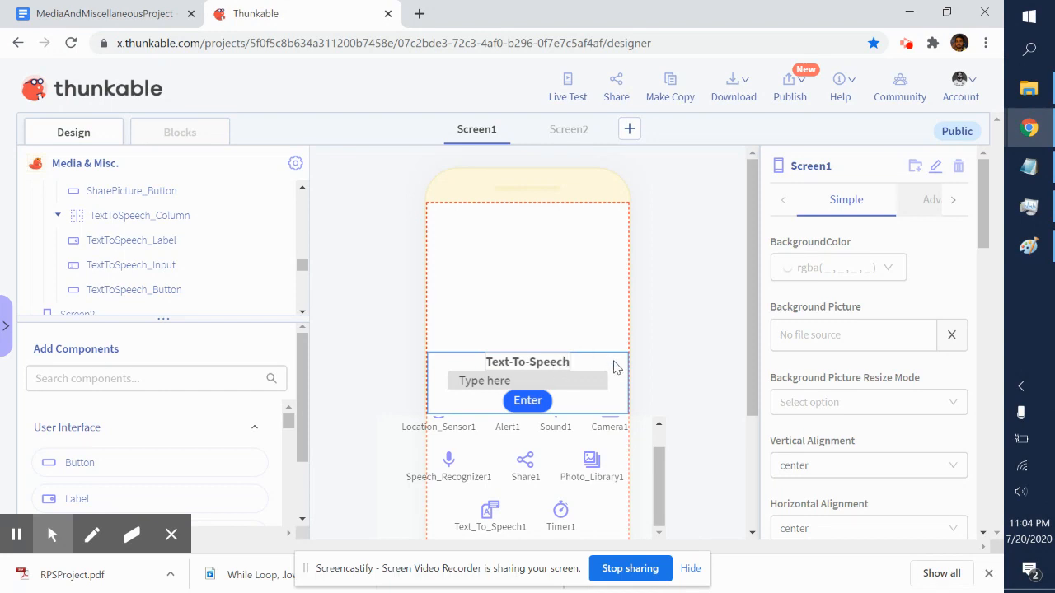
{"action": "mouse_move", "coordinate": [453, 359]}
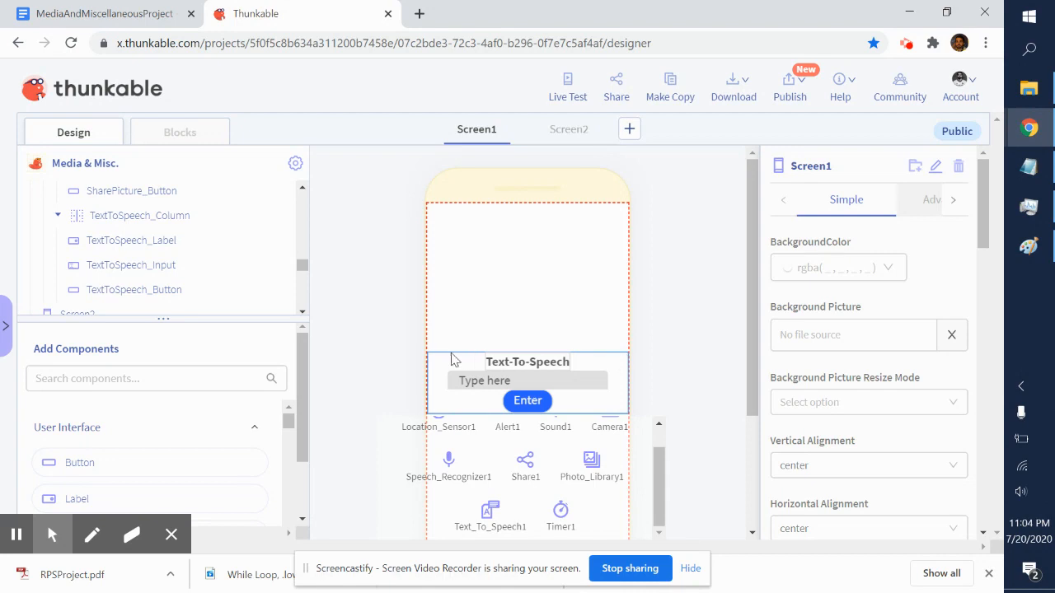
{"action": "mouse_move", "coordinate": [435, 348]}
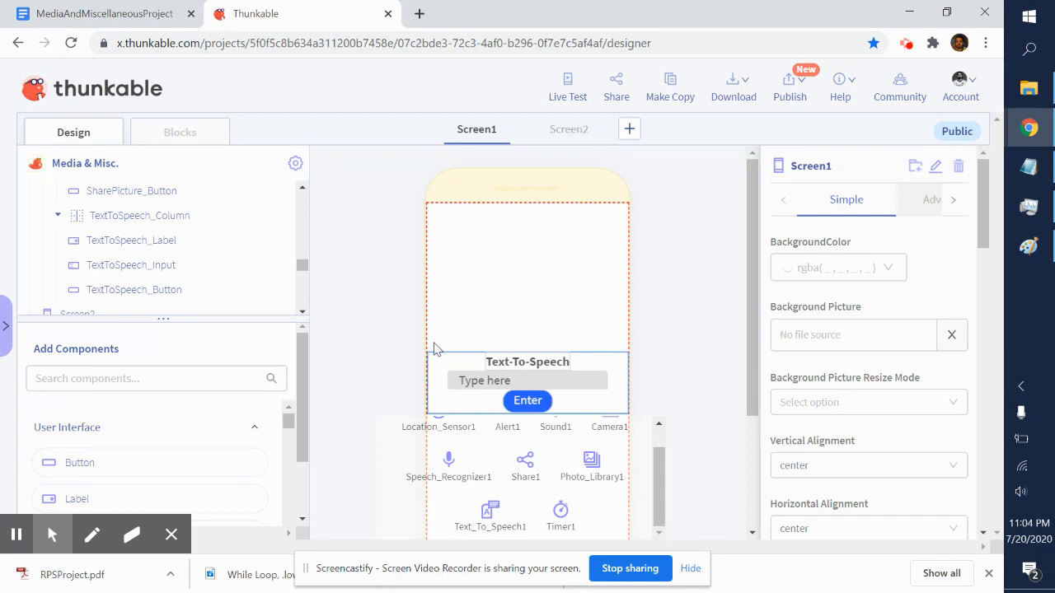
{"action": "mouse_move", "coordinate": [593, 306]}
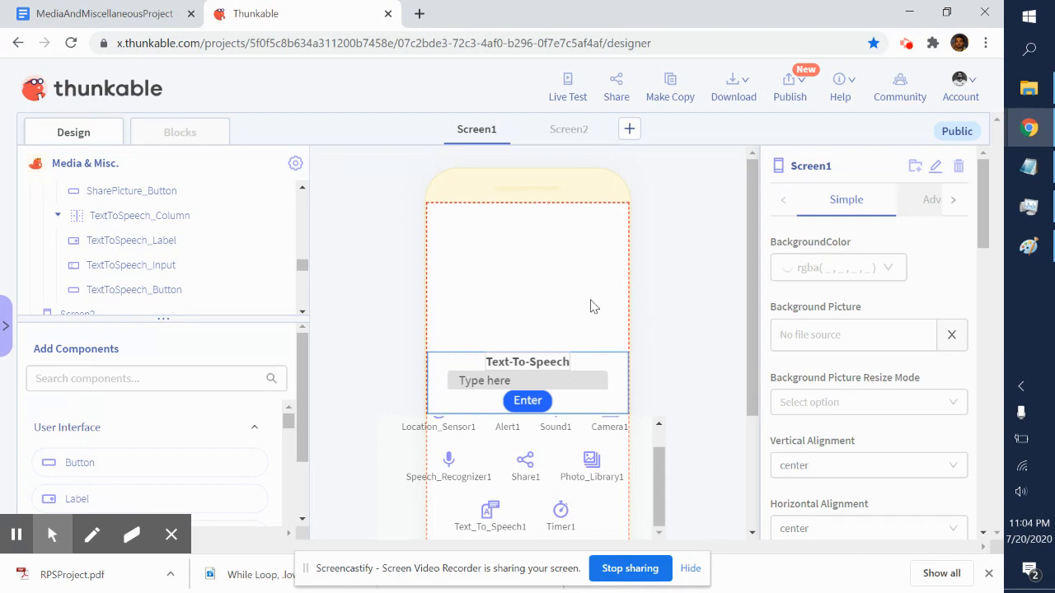
{"action": "mouse_move", "coordinate": [573, 470]}
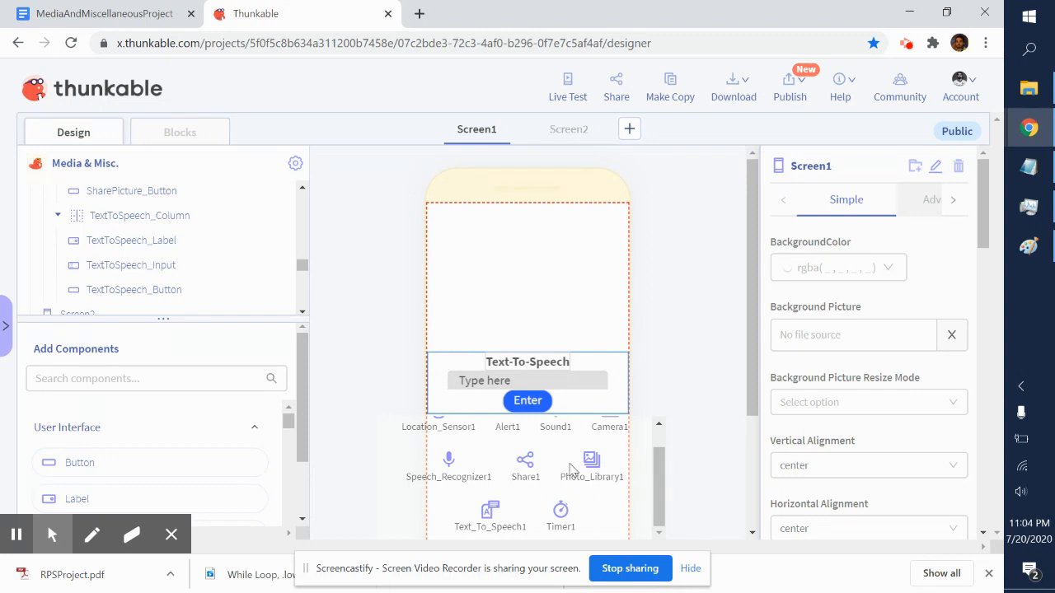
{"action": "mouse_move", "coordinate": [594, 432]}
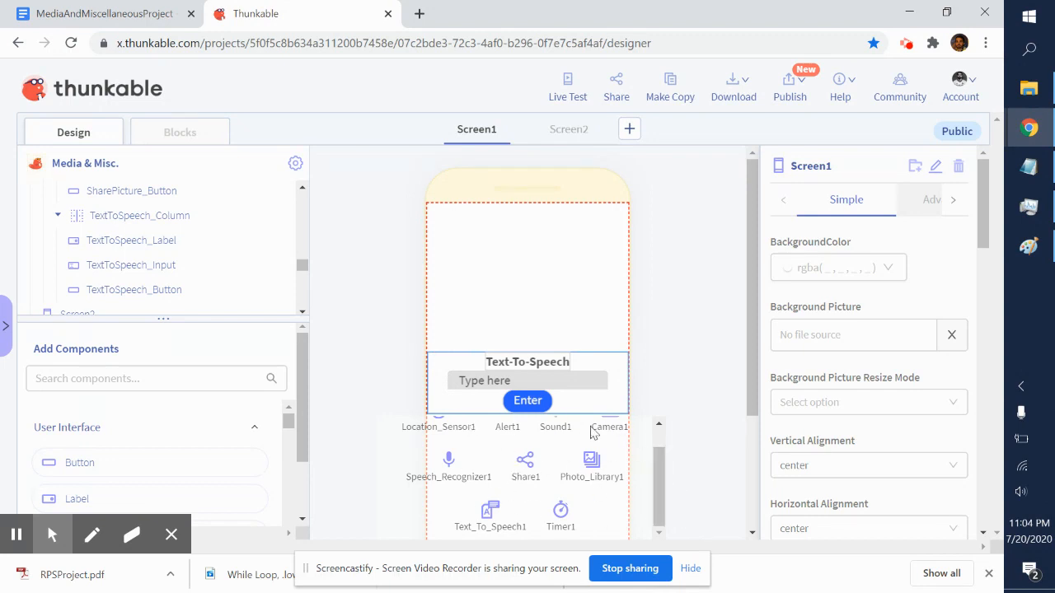
{"action": "mouse_move", "coordinate": [601, 383]}
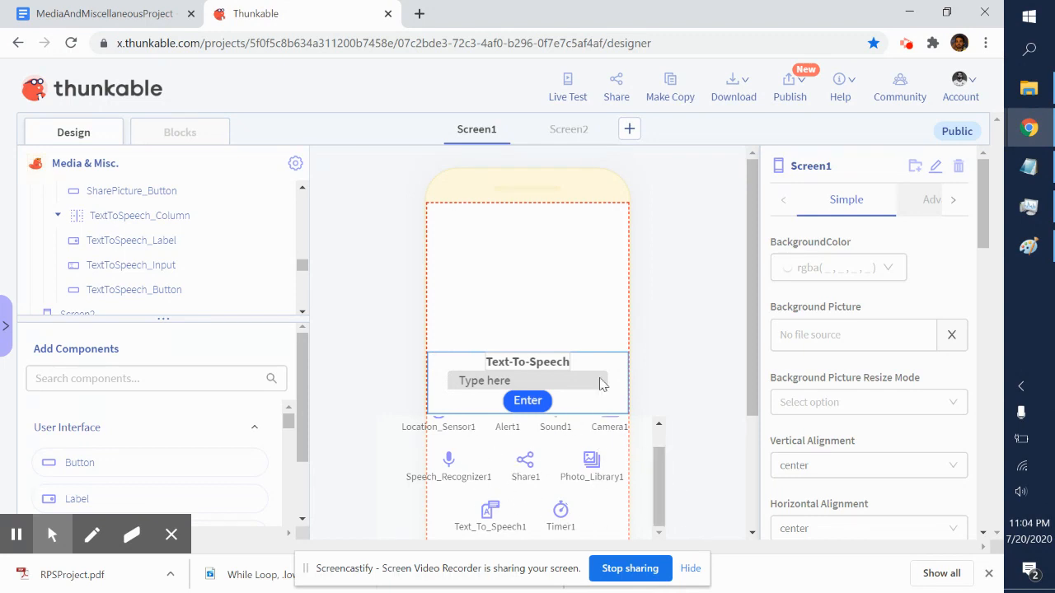
{"action": "mouse_move", "coordinate": [629, 392]}
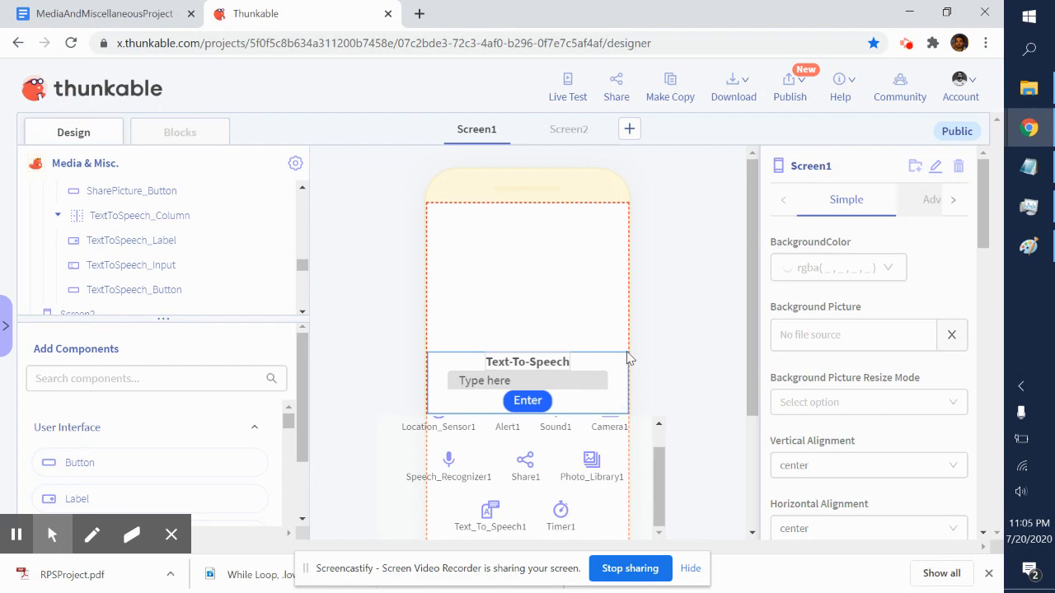
{"action": "mouse_move", "coordinate": [528, 370]}
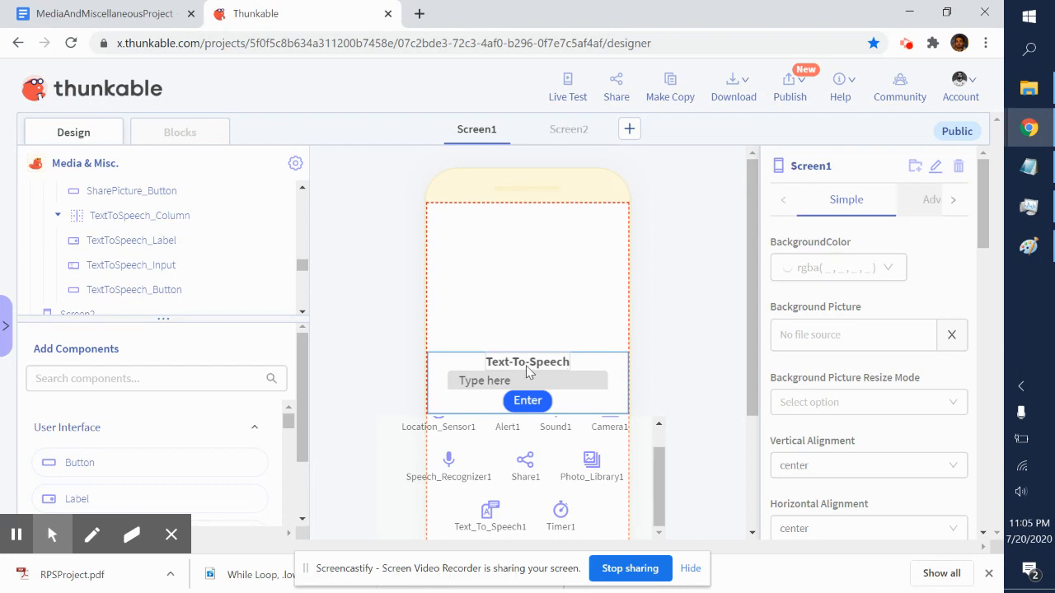
{"action": "mouse_move", "coordinate": [541, 369]}
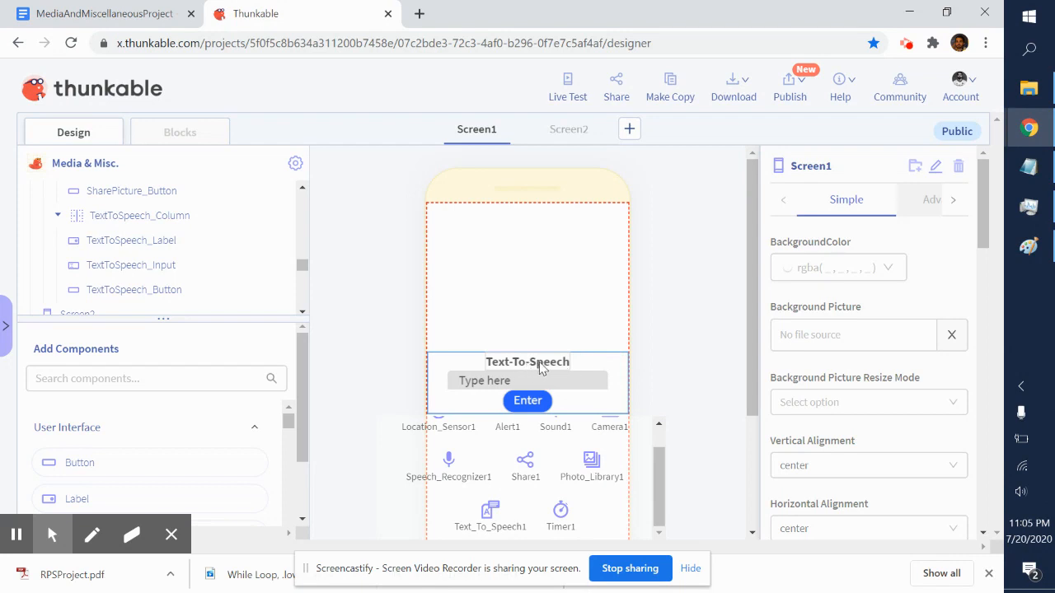
{"action": "mouse_move", "coordinate": [570, 369]}
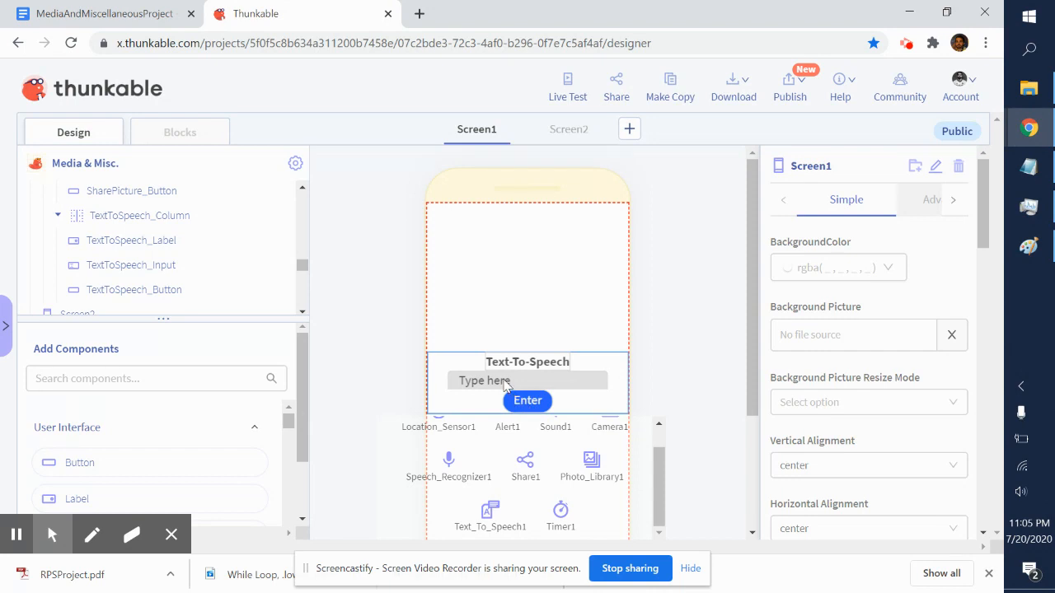
{"action": "mouse_move", "coordinate": [527, 407]}
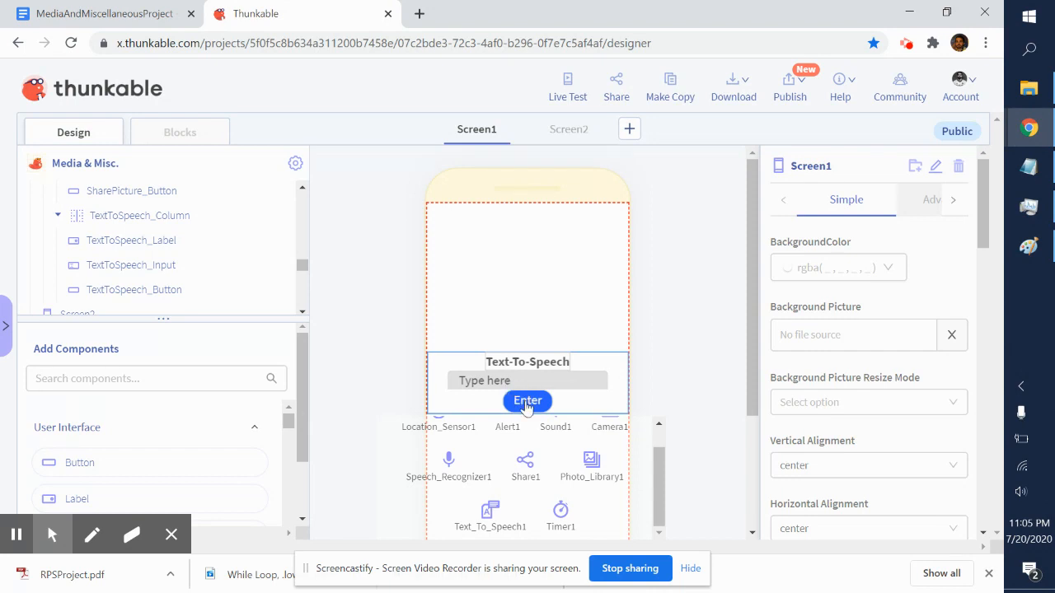
{"action": "mouse_move", "coordinate": [643, 312]}
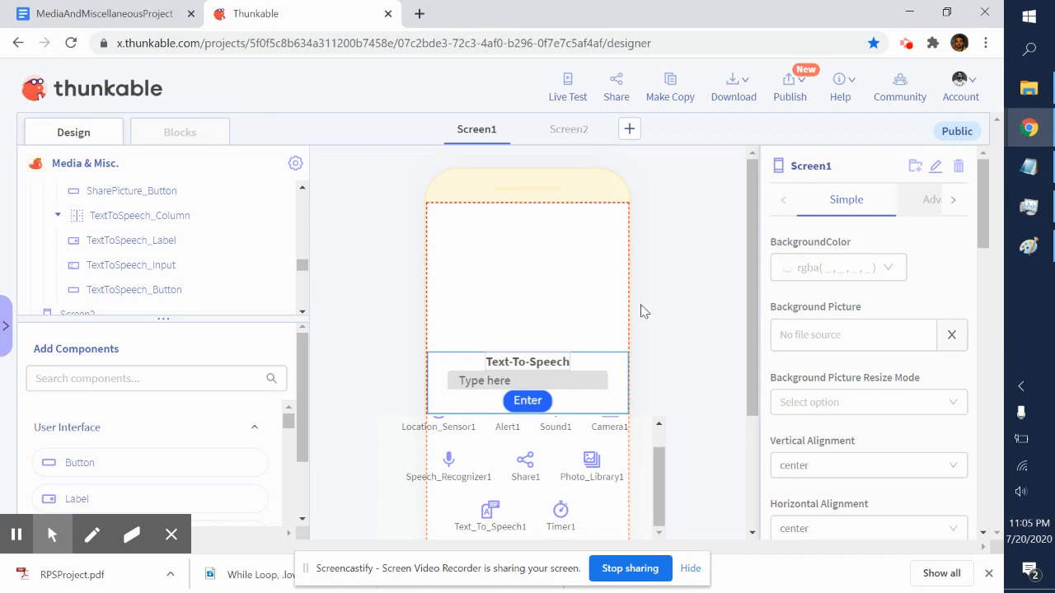
{"action": "mouse_move", "coordinate": [620, 309]}
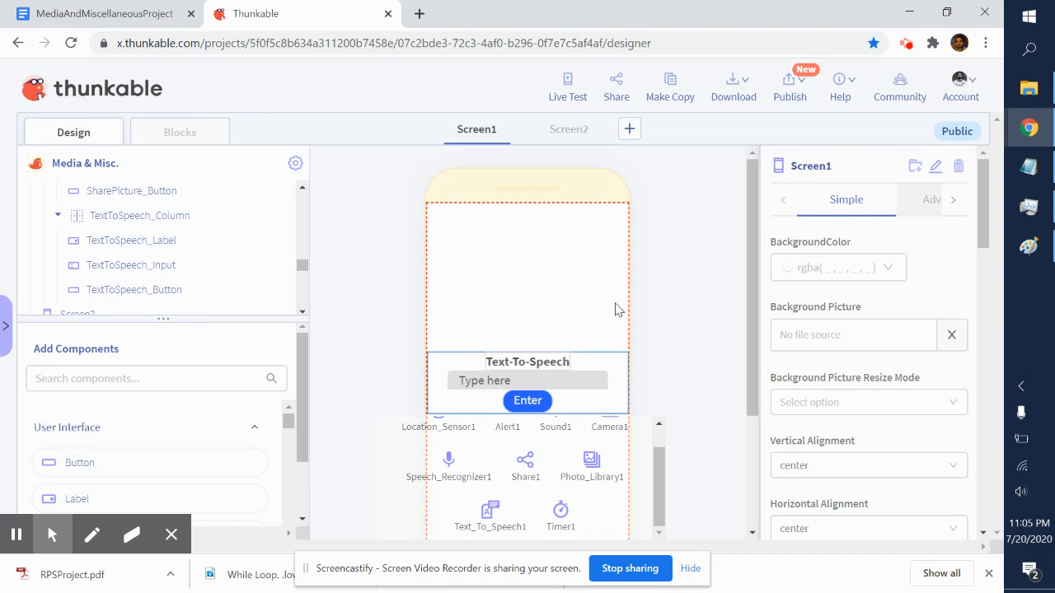
{"action": "mouse_move", "coordinate": [620, 283]}
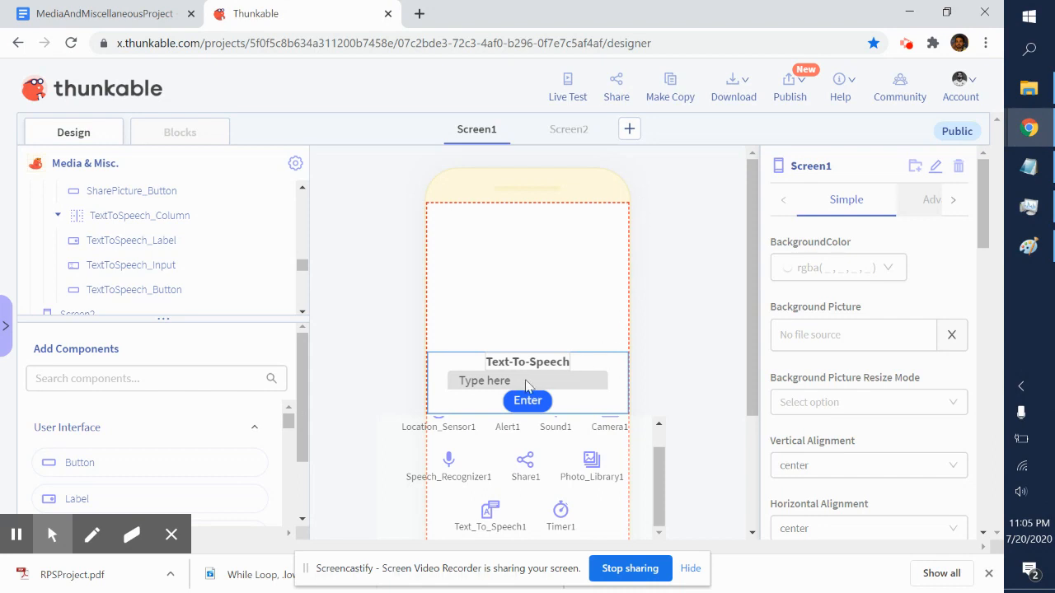
{"action": "mouse_move", "coordinate": [609, 377]}
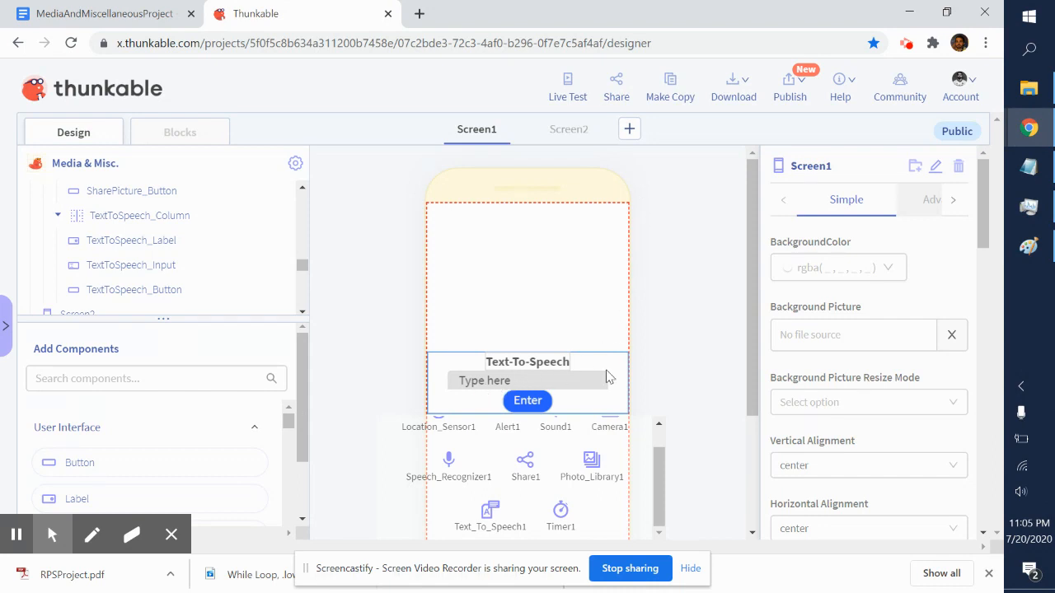
{"action": "mouse_move", "coordinate": [574, 387]}
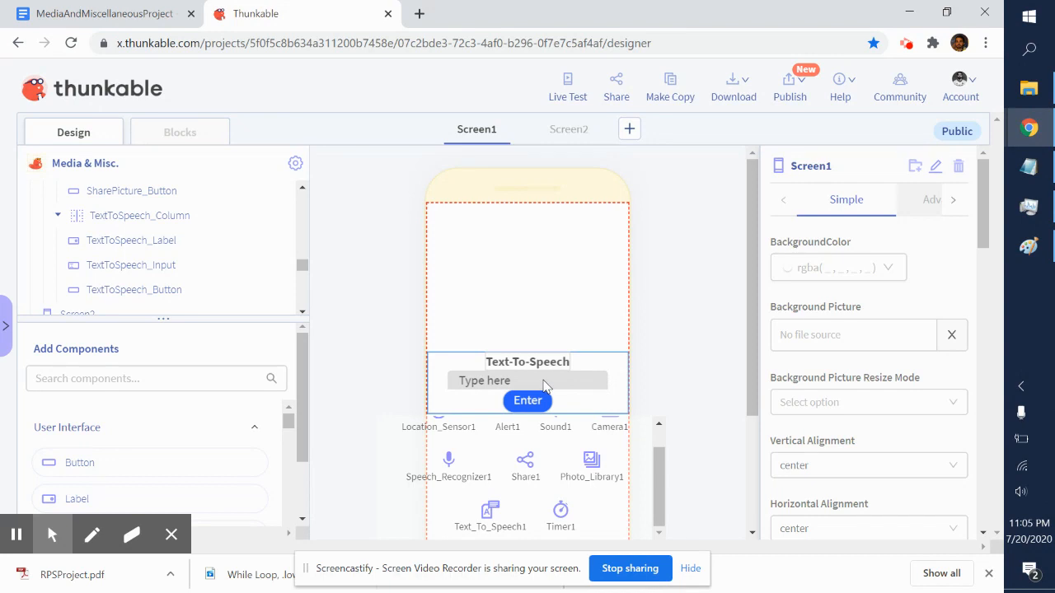
{"action": "mouse_move", "coordinate": [575, 396]}
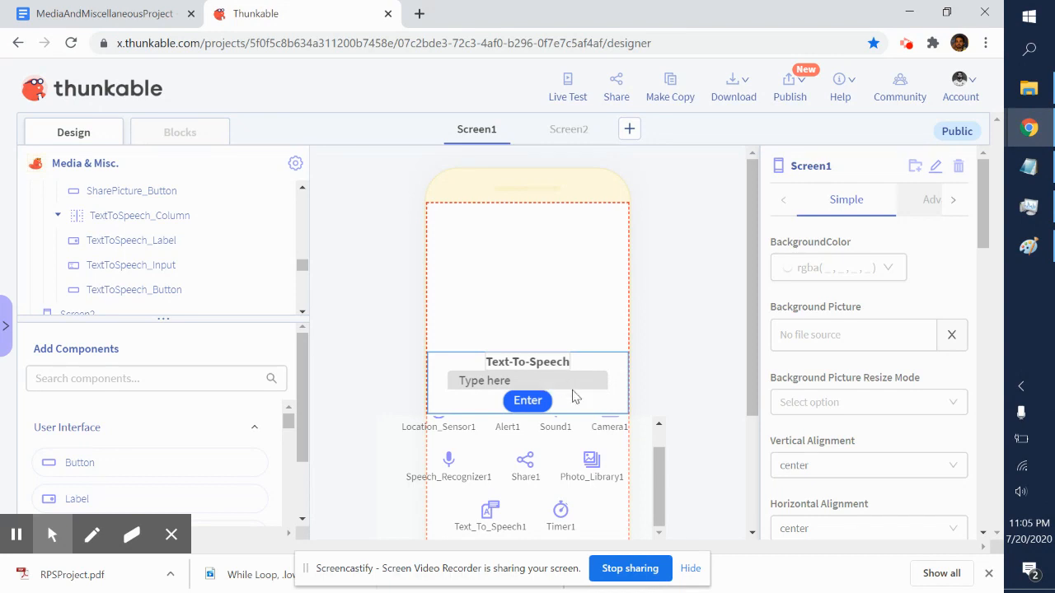
{"action": "mouse_move", "coordinate": [488, 132]}
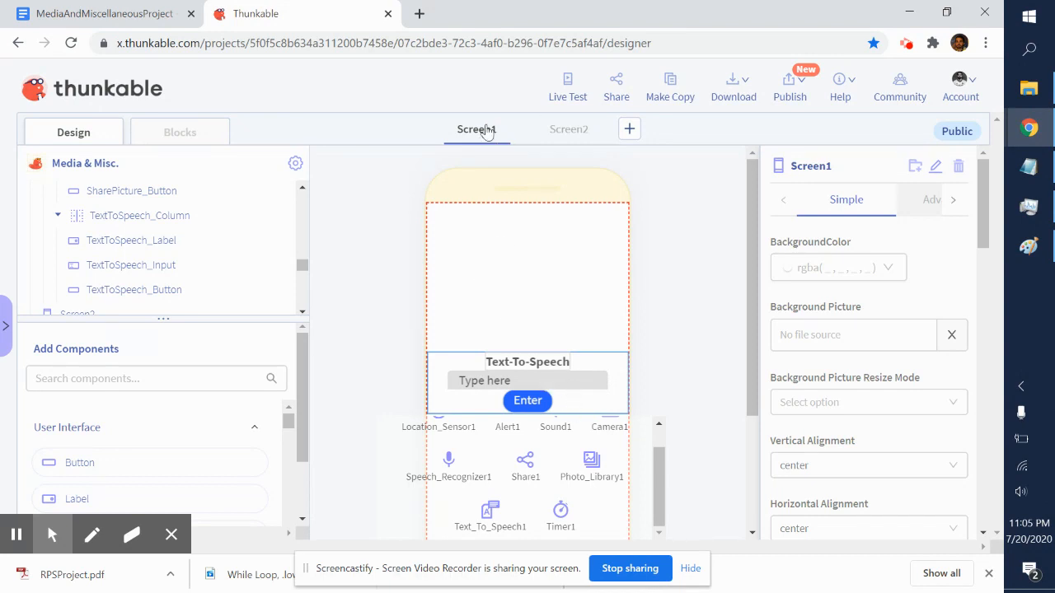
{"action": "mouse_move", "coordinate": [547, 365]}
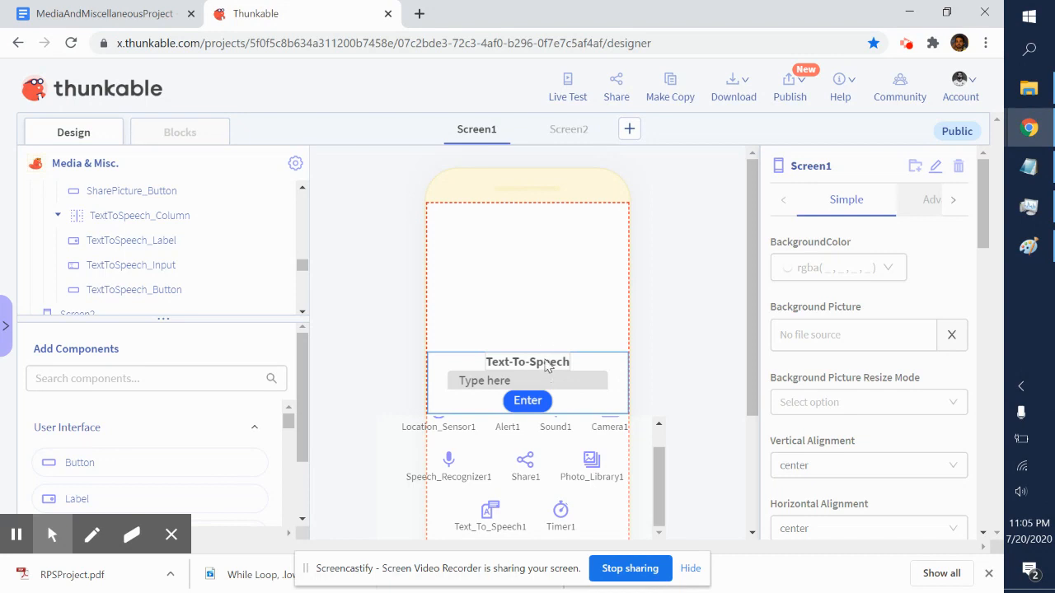
{"action": "mouse_move", "coordinate": [527, 373]}
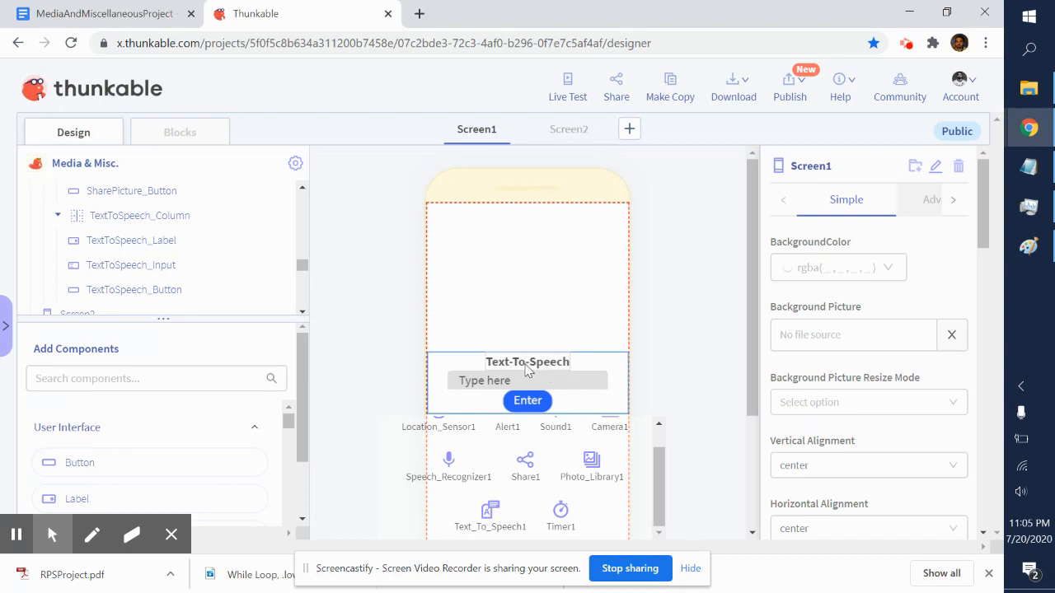
{"action": "mouse_move", "coordinate": [517, 369]}
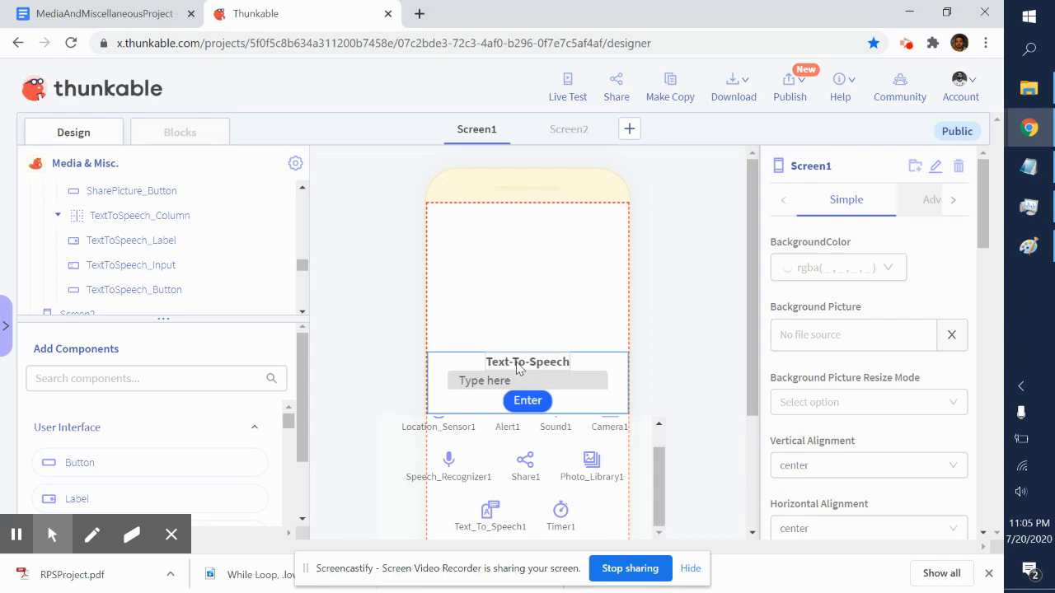
Step: Review the Text-To-Speech label and column, then select the TextToSpeech_Input box with hint 'Type here'
{"action": "left_click", "coordinate": [527, 362]}
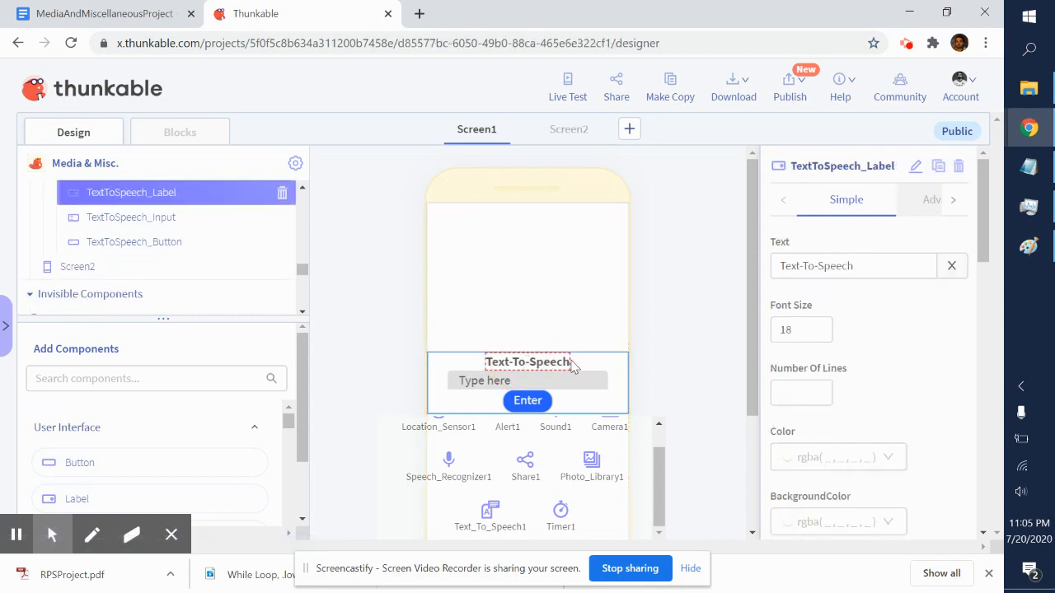
{"action": "mouse_move", "coordinate": [320, 185]}
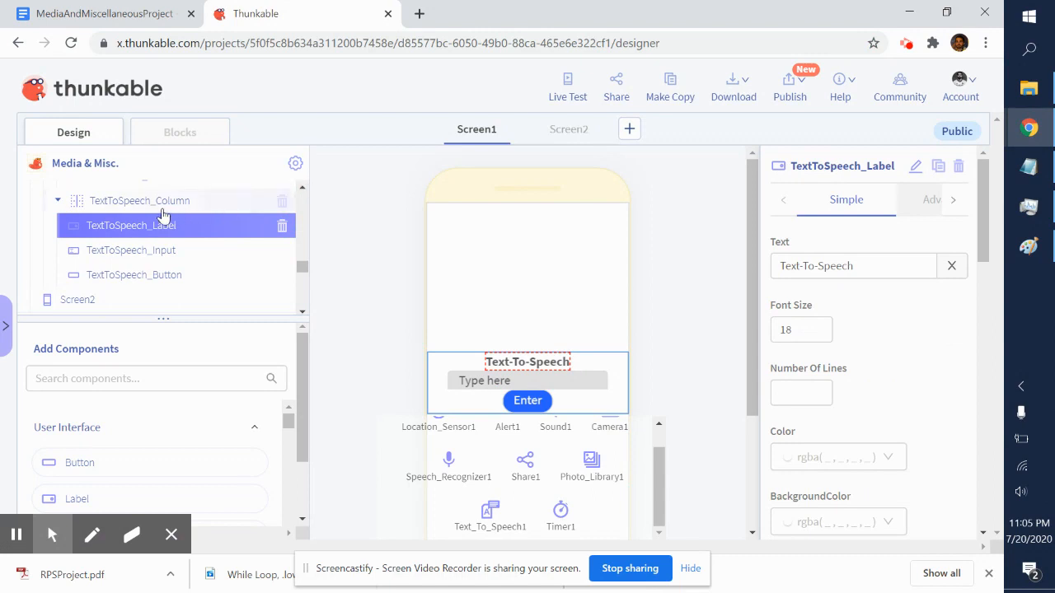
{"action": "mouse_move", "coordinate": [188, 205]}
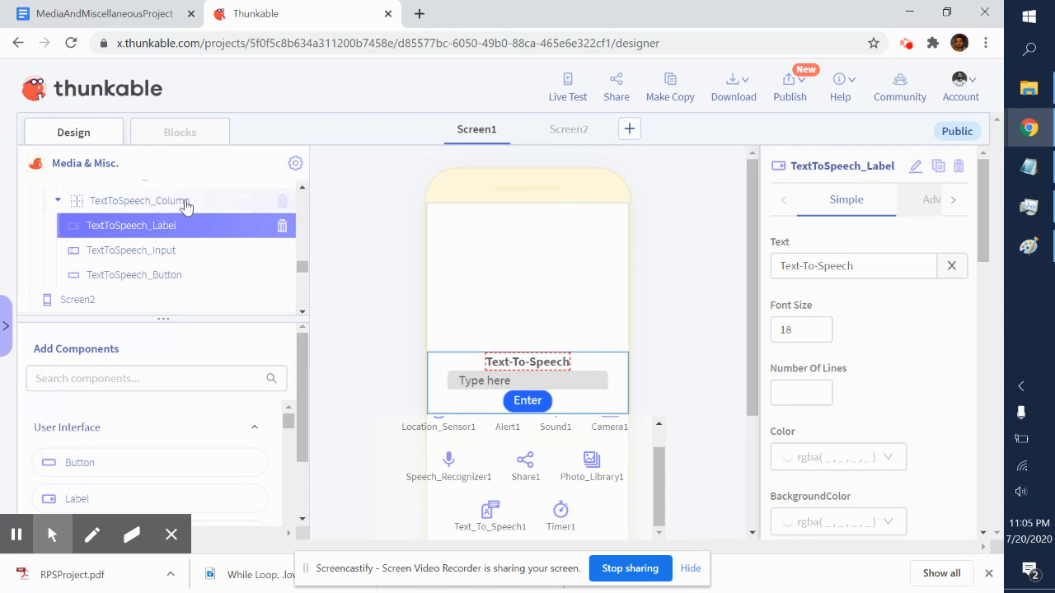
{"action": "mouse_move", "coordinate": [450, 356]}
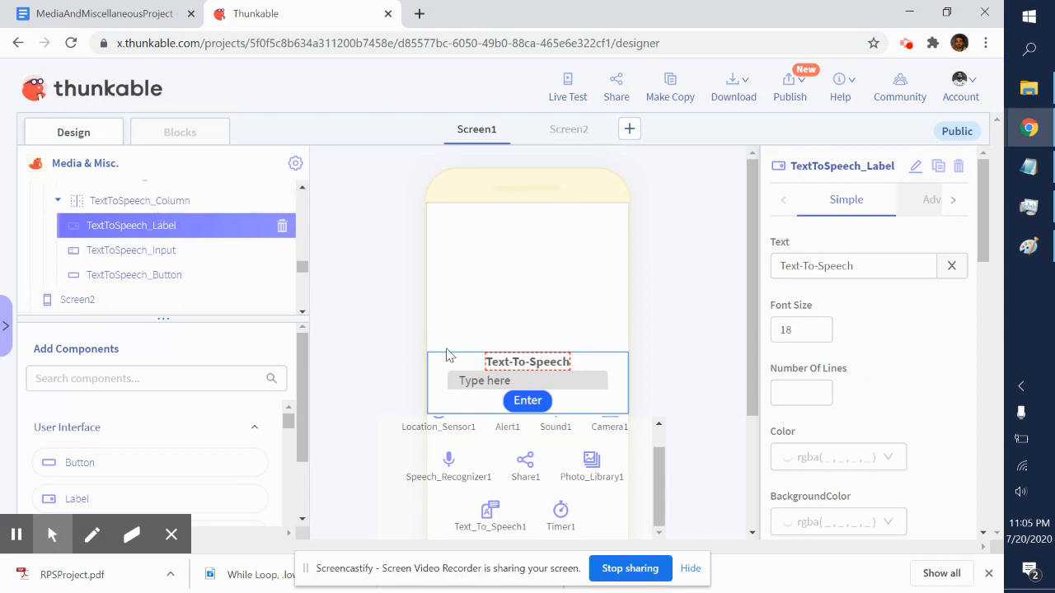
{"action": "left_click", "coordinate": [140, 201]}
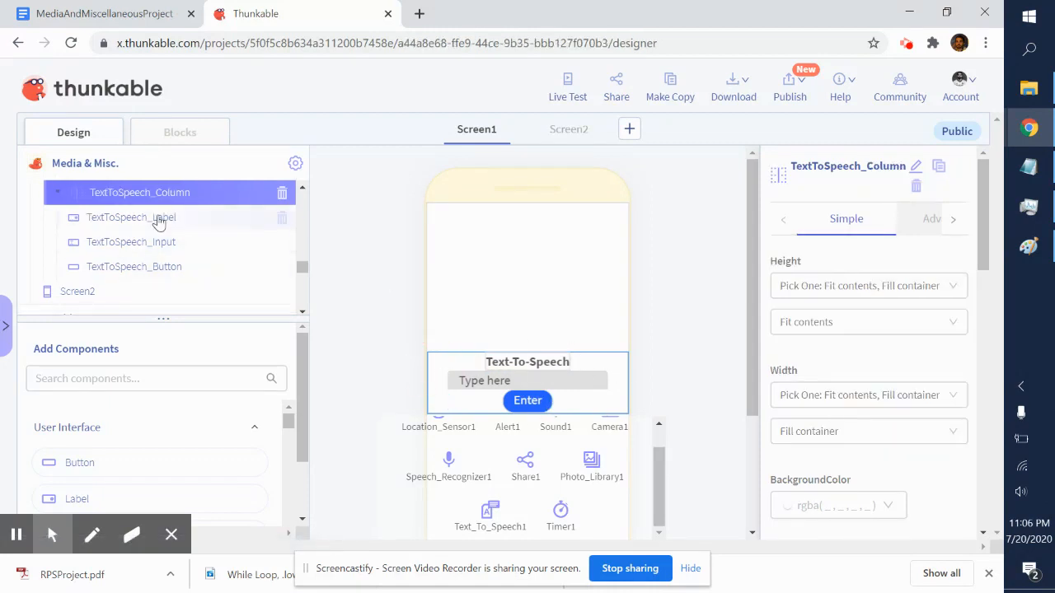
{"action": "mouse_move", "coordinate": [155, 248]}
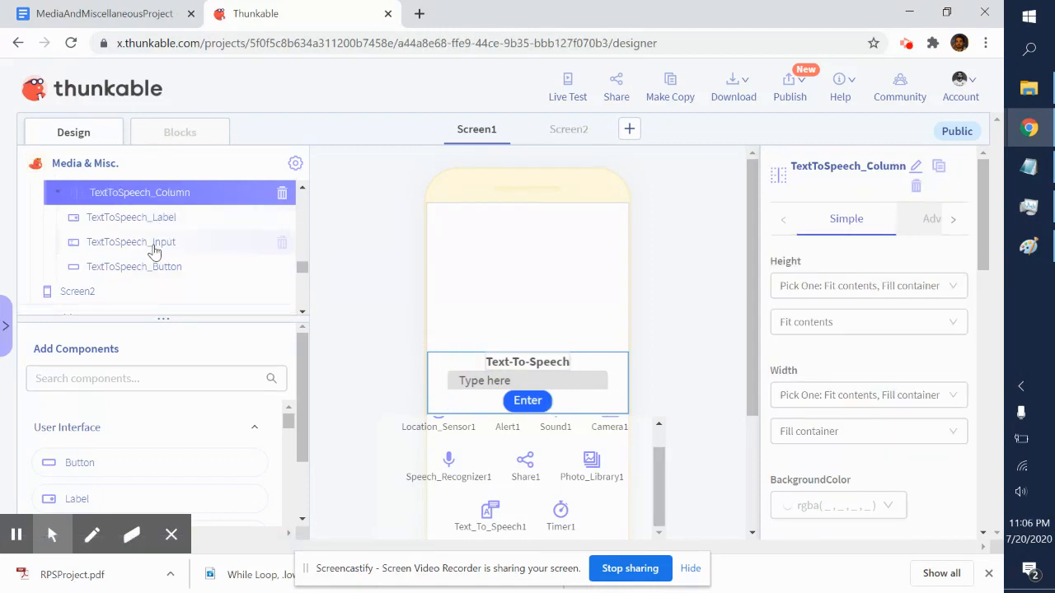
{"action": "mouse_move", "coordinate": [188, 194]}
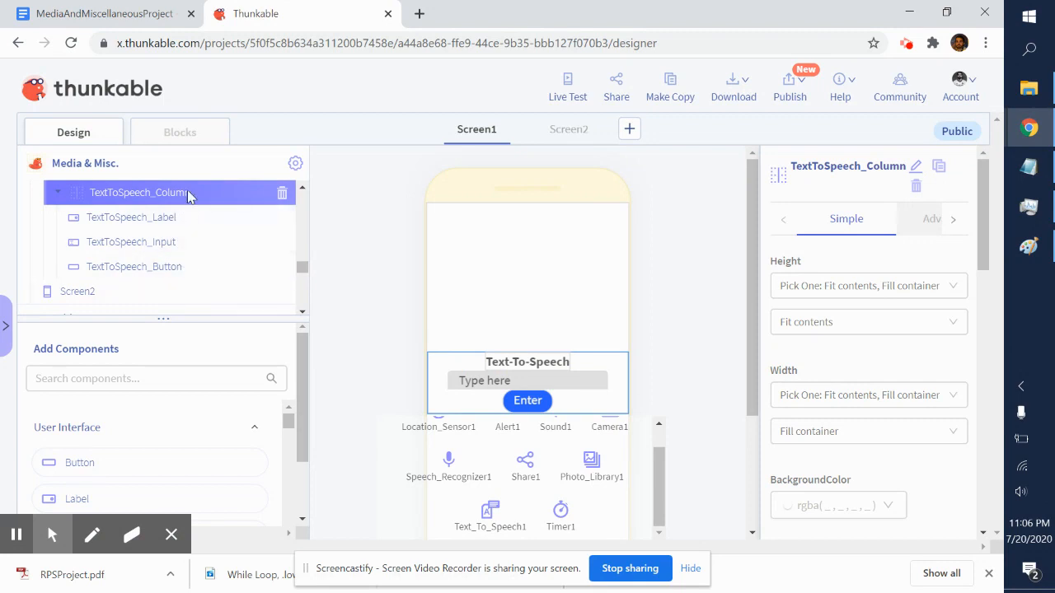
{"action": "left_click", "coordinate": [519, 363]}
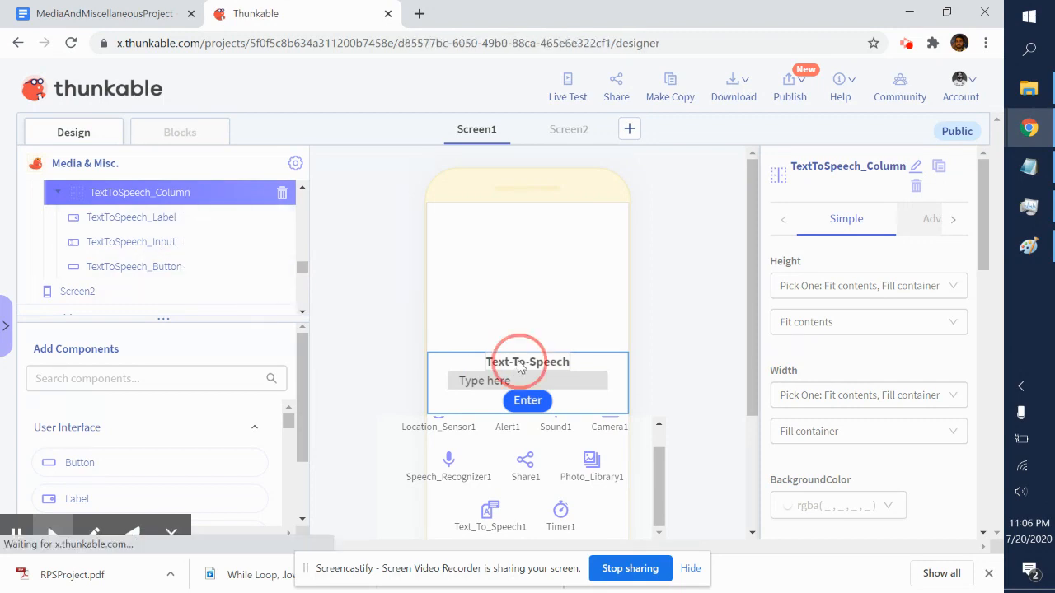
{"action": "left_click", "coordinate": [527, 362]}
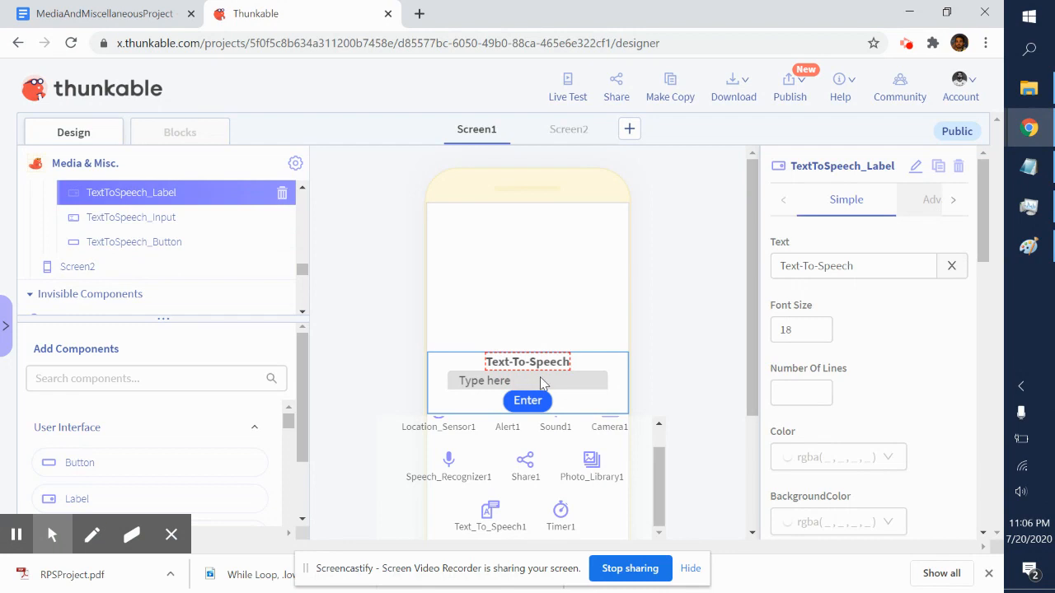
{"action": "left_click", "coordinate": [527, 379]}
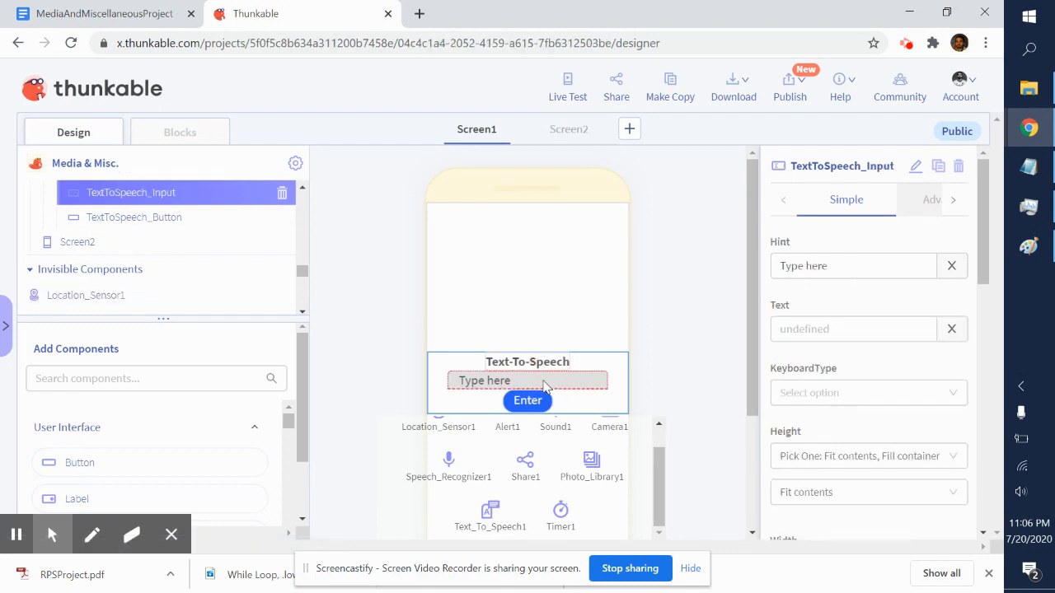
{"action": "mouse_move", "coordinate": [486, 381]}
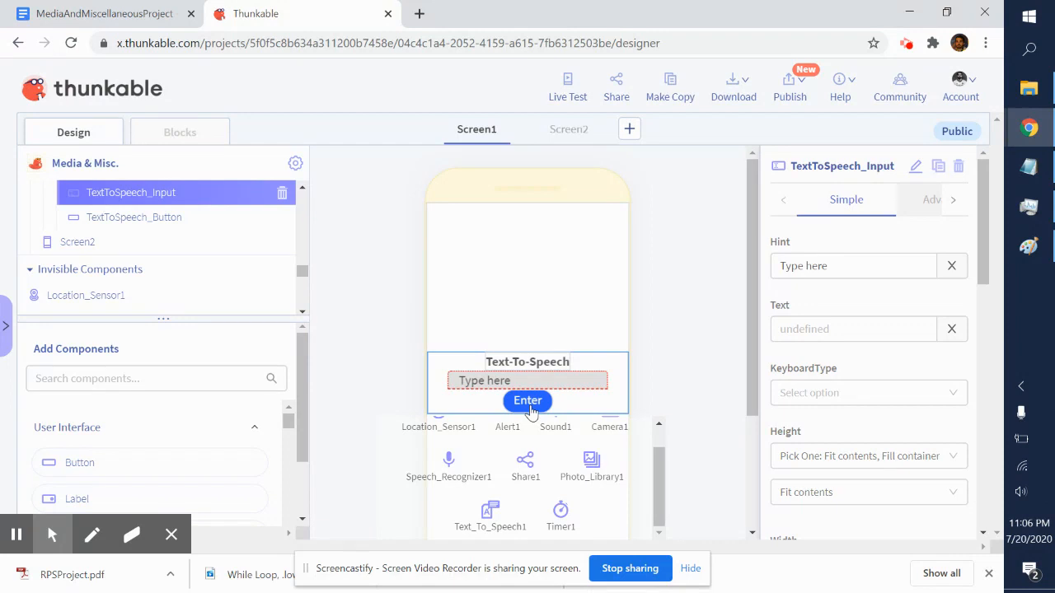
{"action": "mouse_move", "coordinate": [531, 384]}
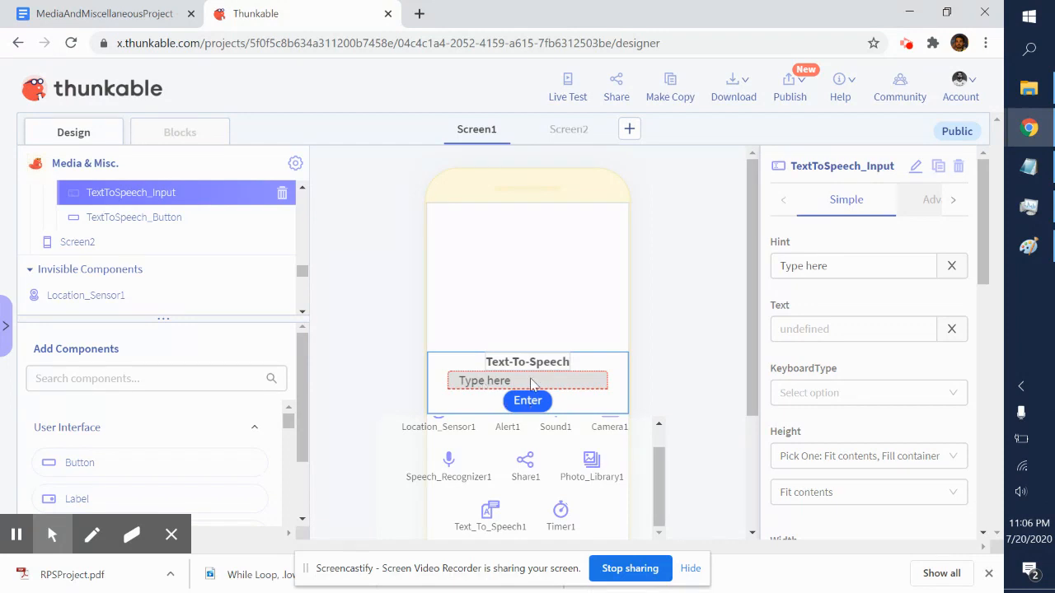
{"action": "mouse_move", "coordinate": [311, 147]}
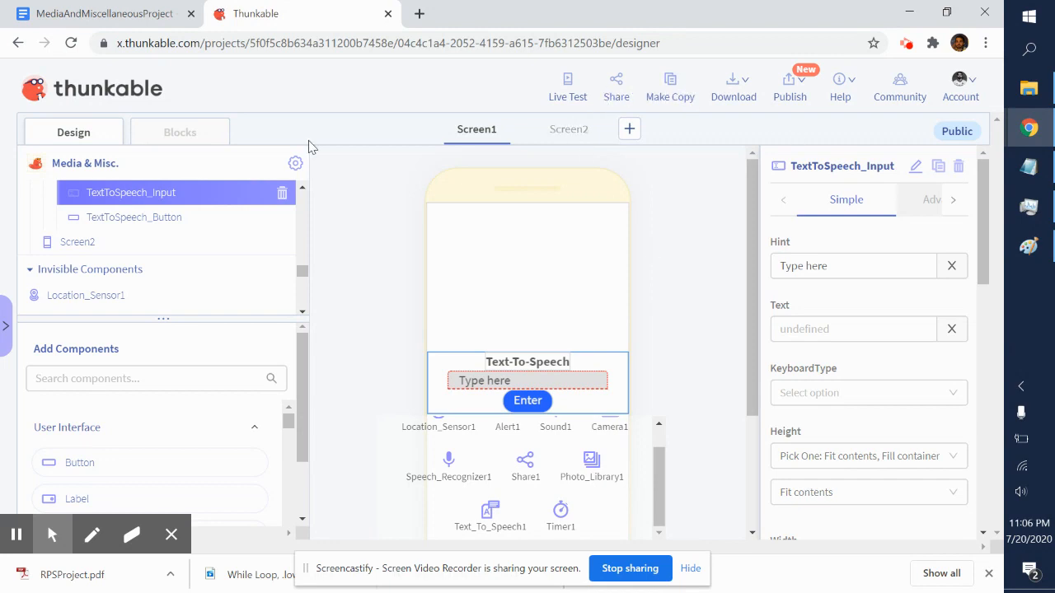
Step: Show the Blocks editor with the TextToSpeech_Button click handler that speaks the input text and clears it
{"action": "left_click", "coordinate": [180, 132]}
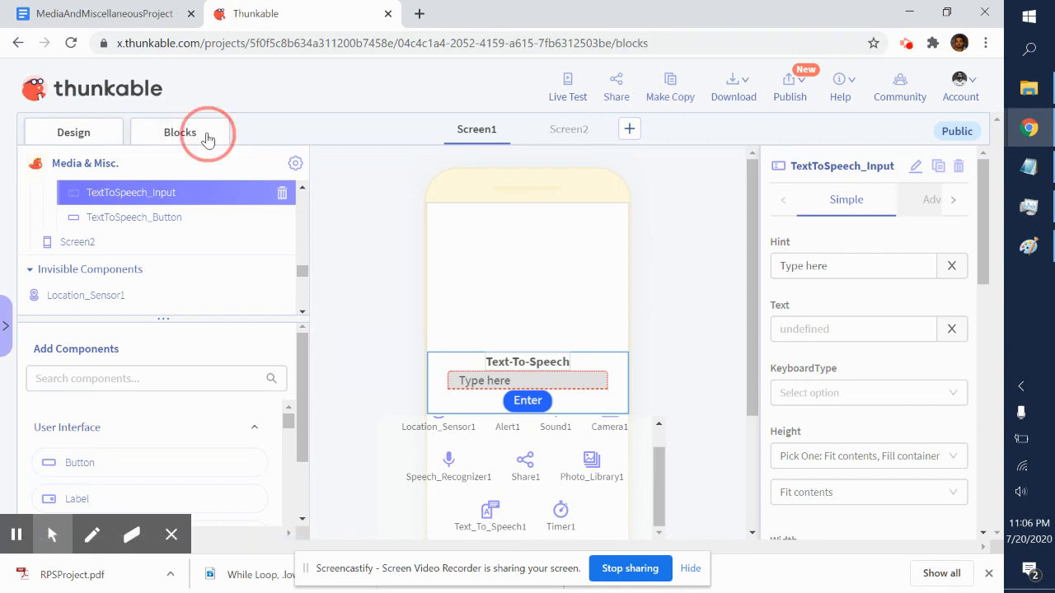
{"action": "left_click", "coordinate": [180, 132]}
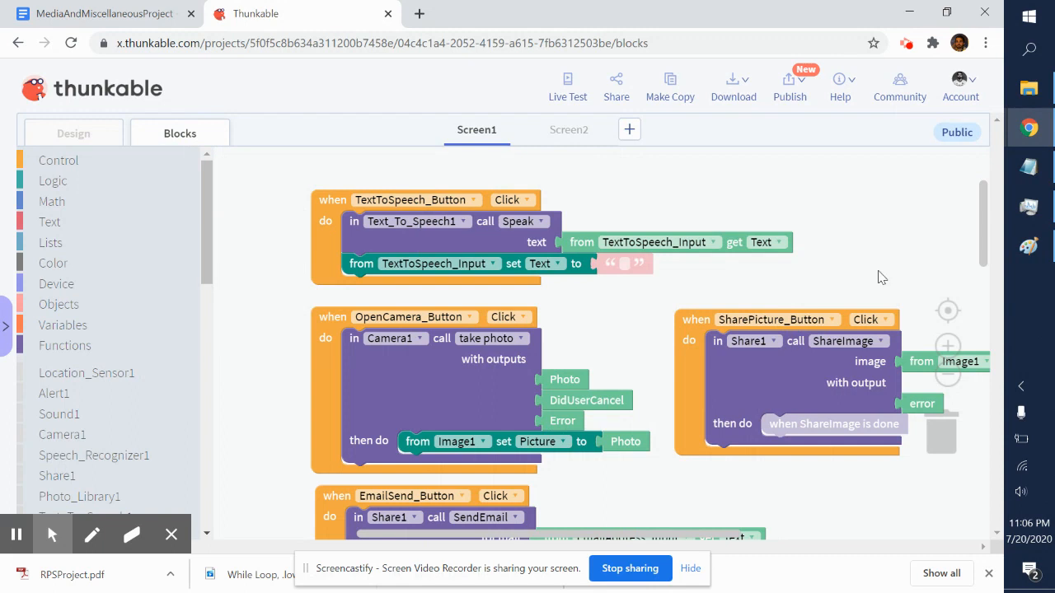
{"action": "mouse_move", "coordinate": [300, 196]}
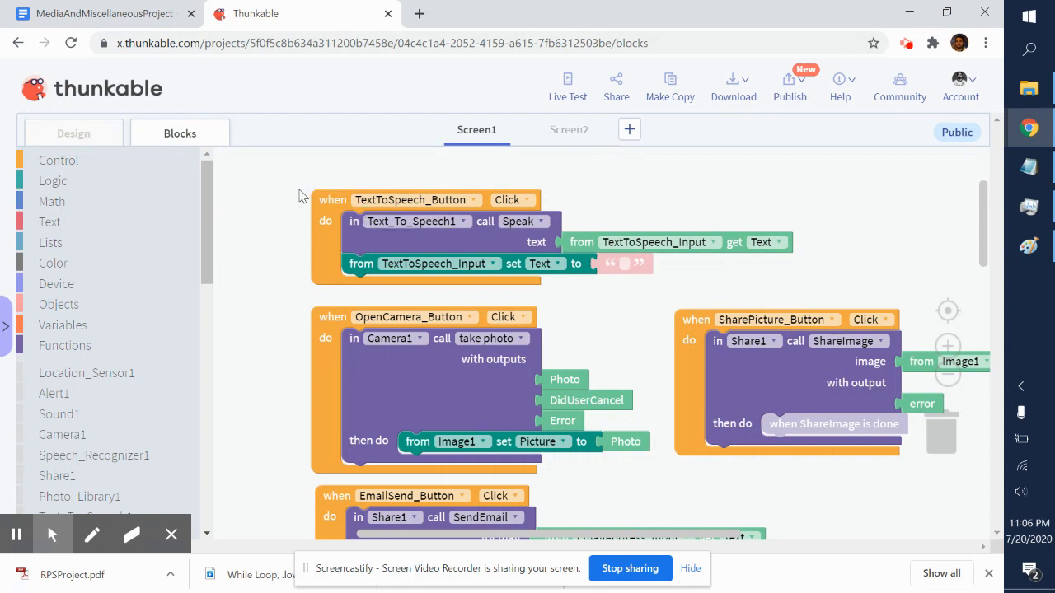
{"action": "mouse_move", "coordinate": [651, 224]}
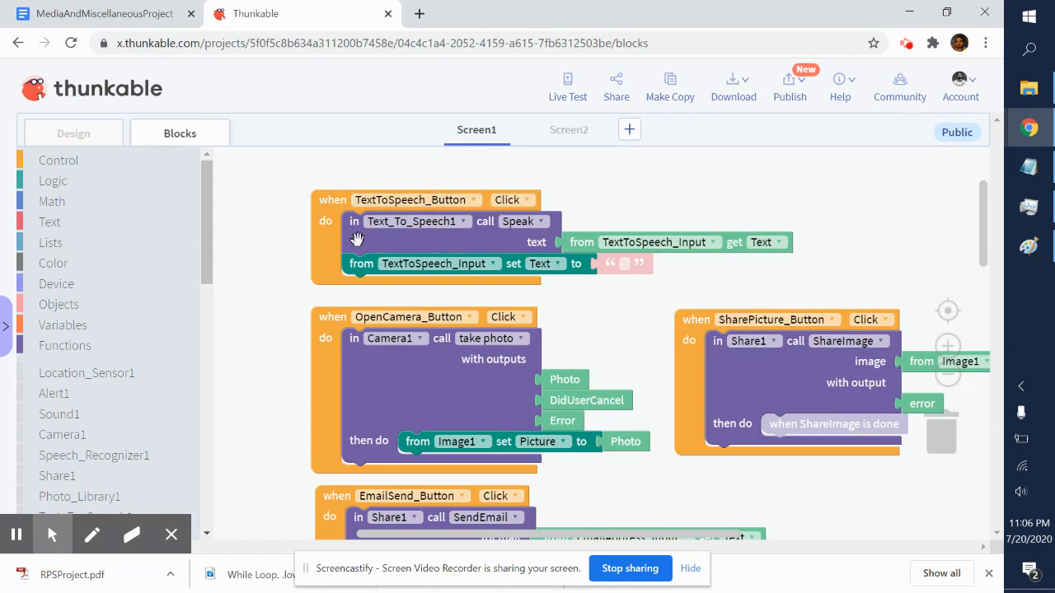
{"action": "mouse_move", "coordinate": [194, 100]}
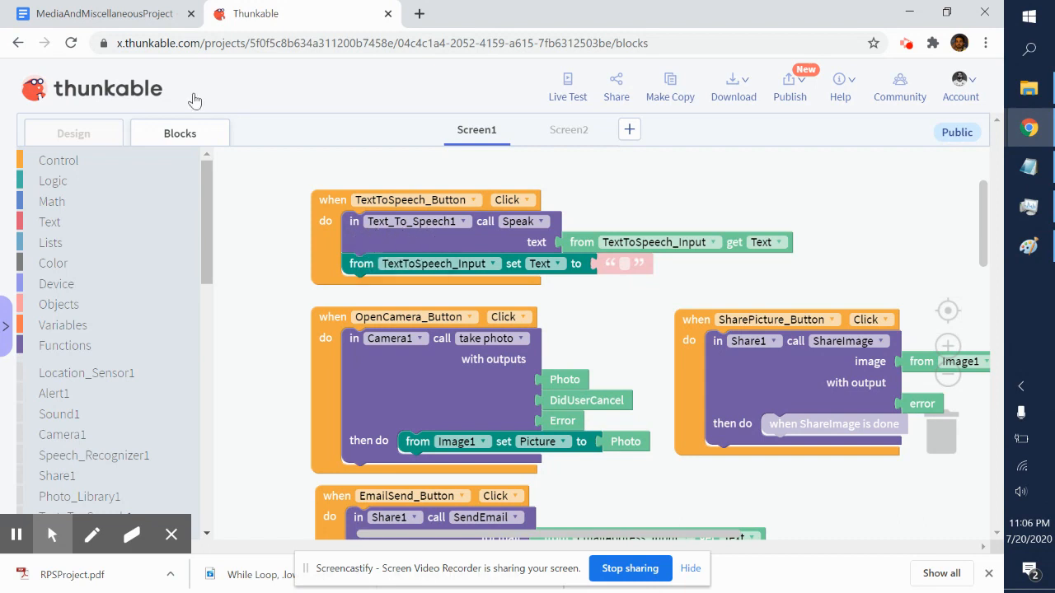
Step: Search the Add Components catalogue for 'text to'
{"action": "left_click", "coordinate": [72, 132]}
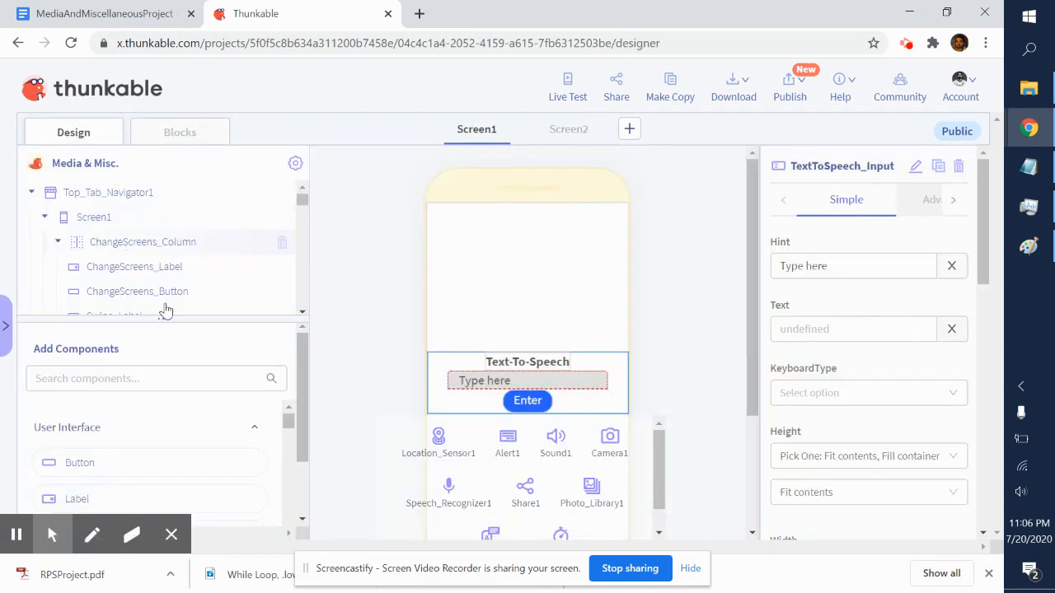
{"action": "type", "text": "t"}
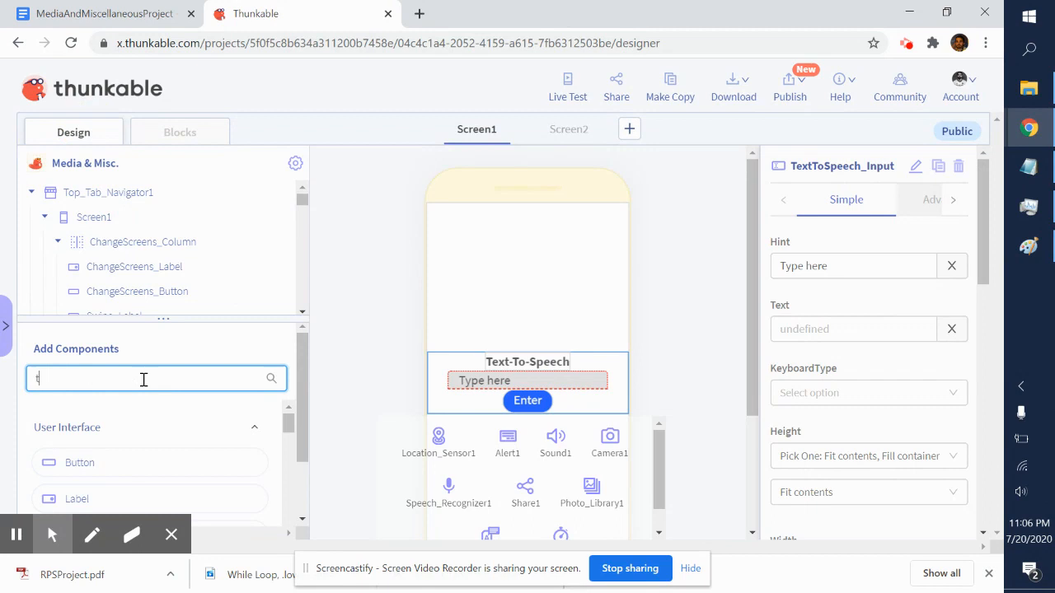
{"action": "type", "text": "ext t"}
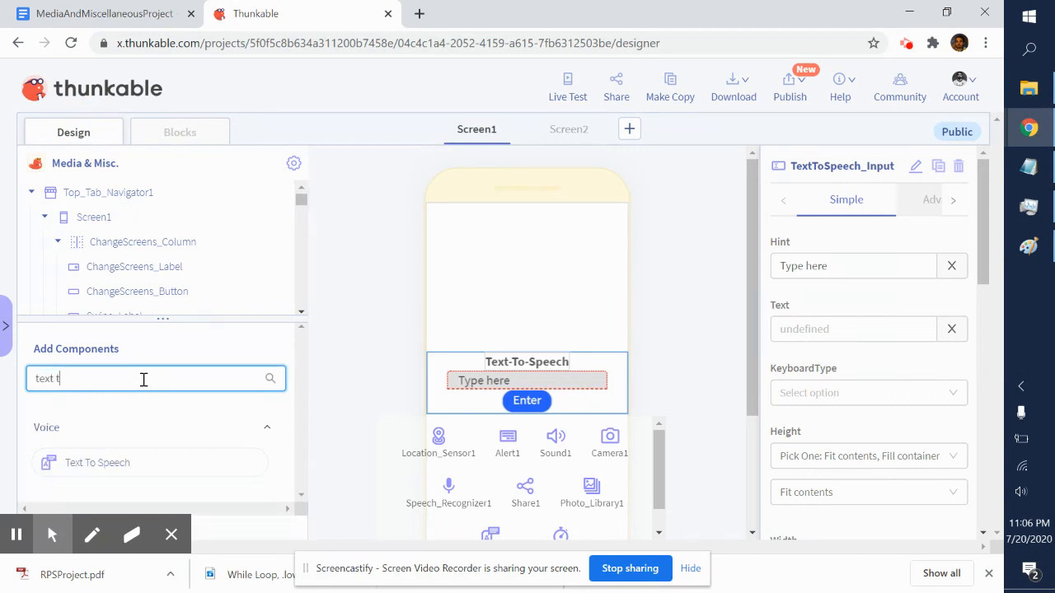
{"action": "type", "text": "o"}
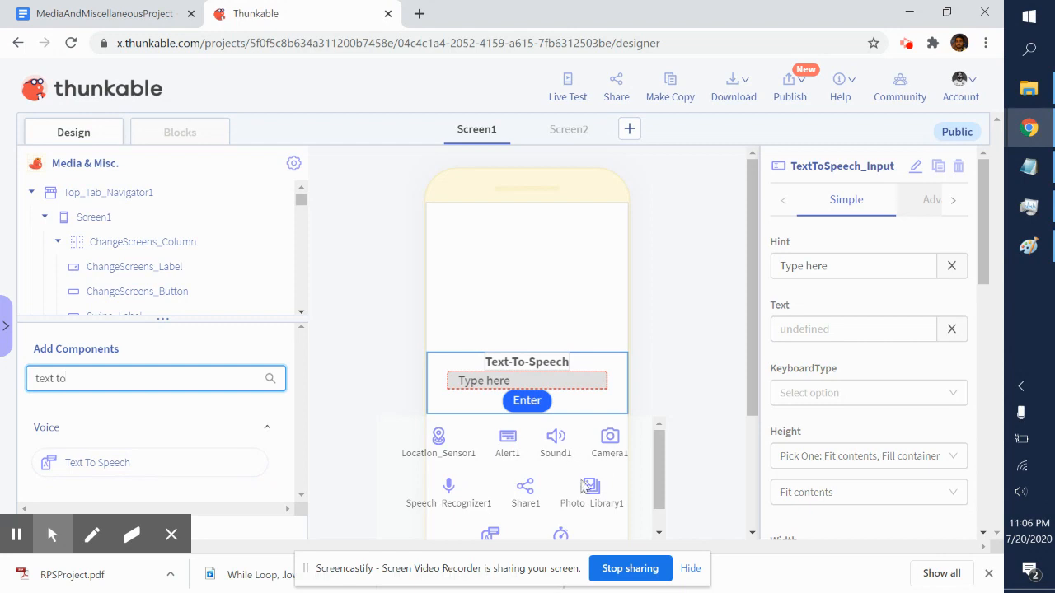
{"action": "mouse_move", "coordinate": [511, 486]}
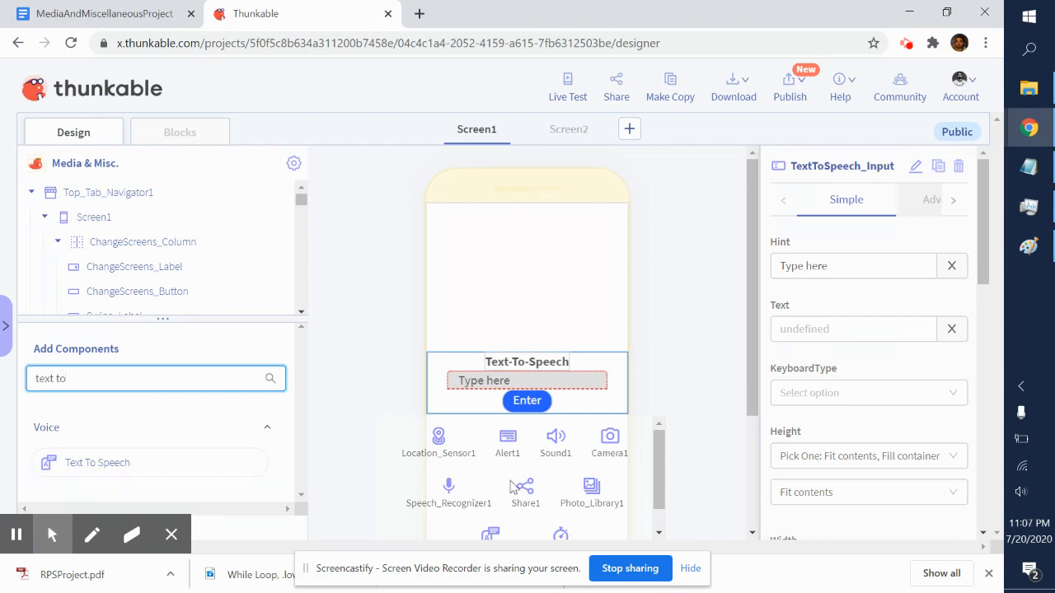
{"action": "mouse_move", "coordinate": [659, 482]}
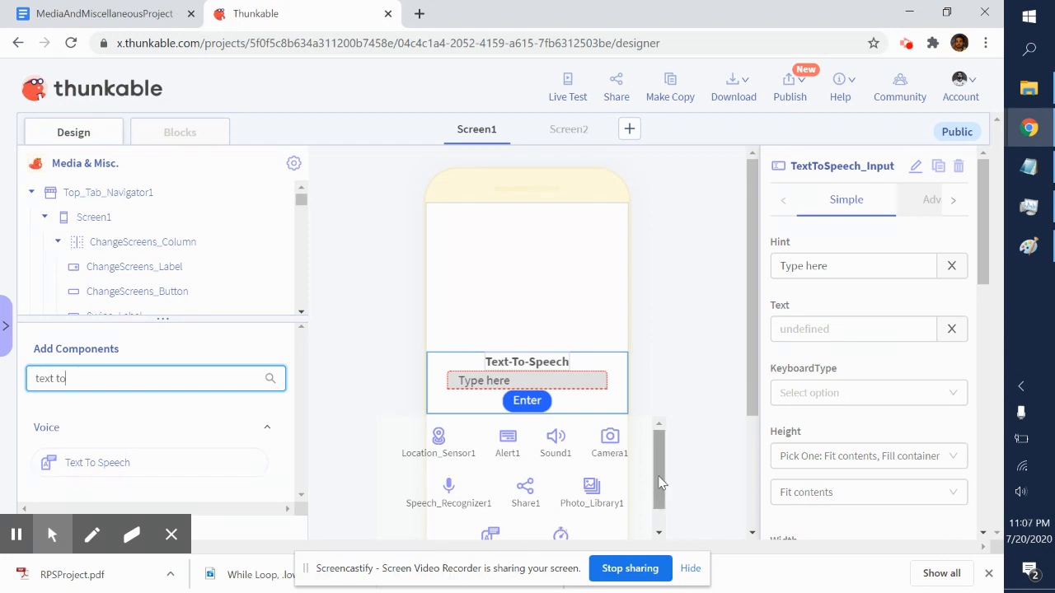
Step: Select Text_To_Speech1 under Invisible Components, showing its ENGLISH_US default language
{"action": "scroll", "scroll_direction": "down", "scroll_amount": 3}
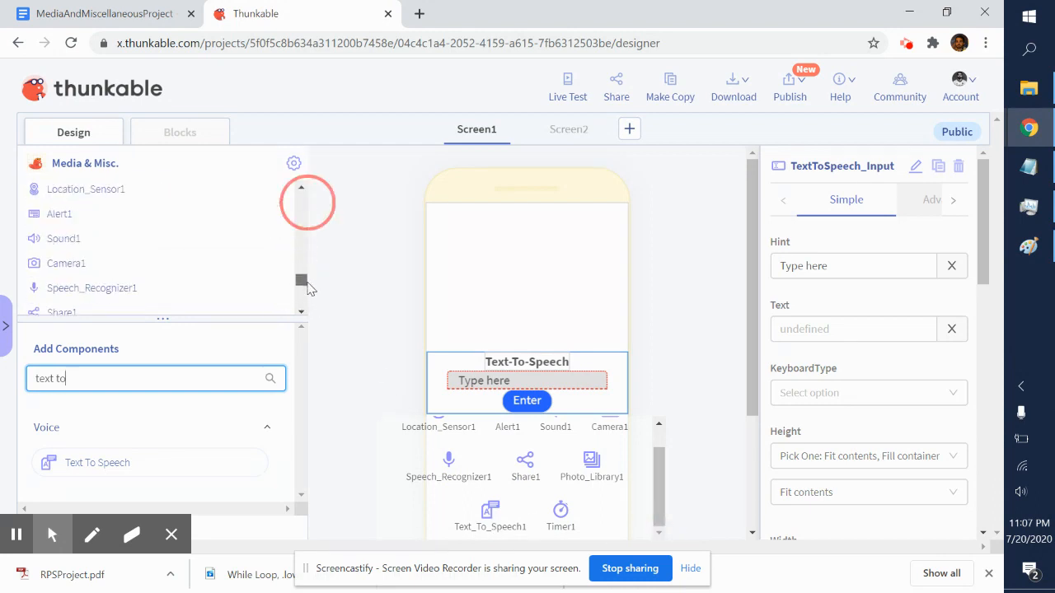
{"action": "scroll", "scroll_direction": "up", "scroll_amount": 3}
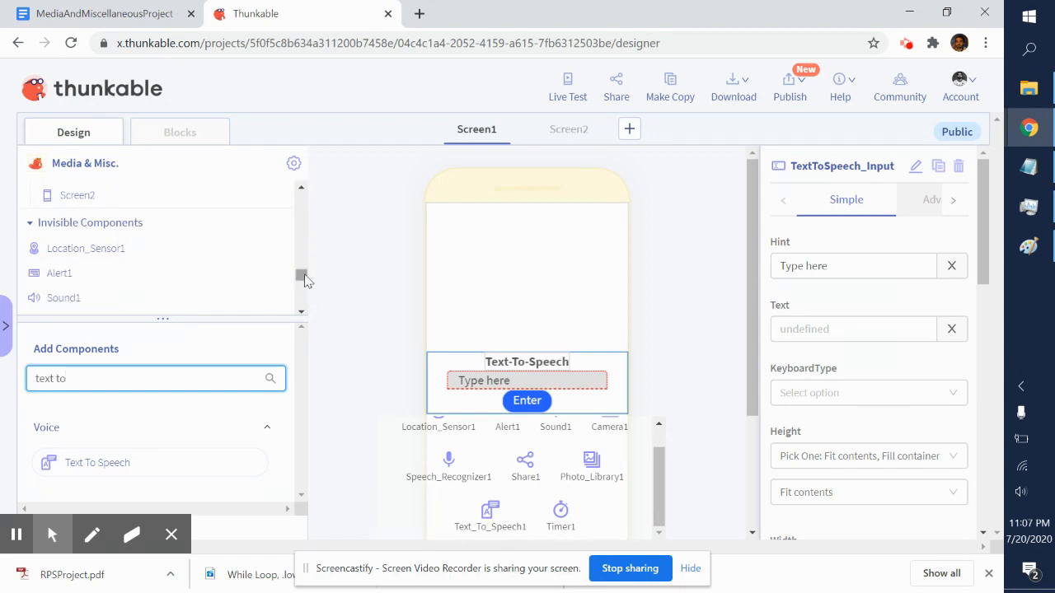
{"action": "scroll", "scroll_direction": "down", "scroll_amount": 3}
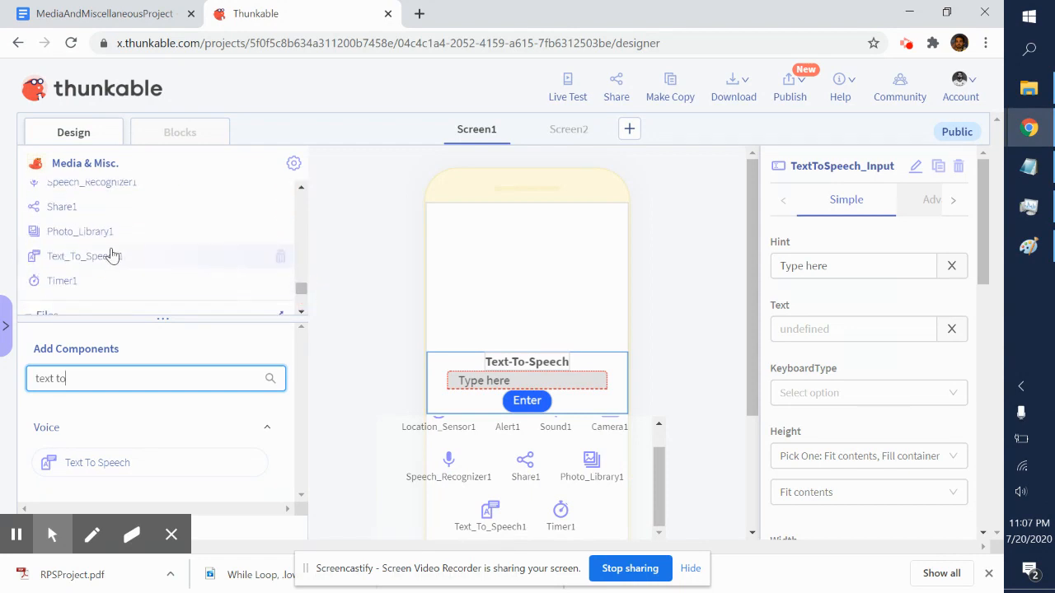
{"action": "left_click", "coordinate": [91, 255]}
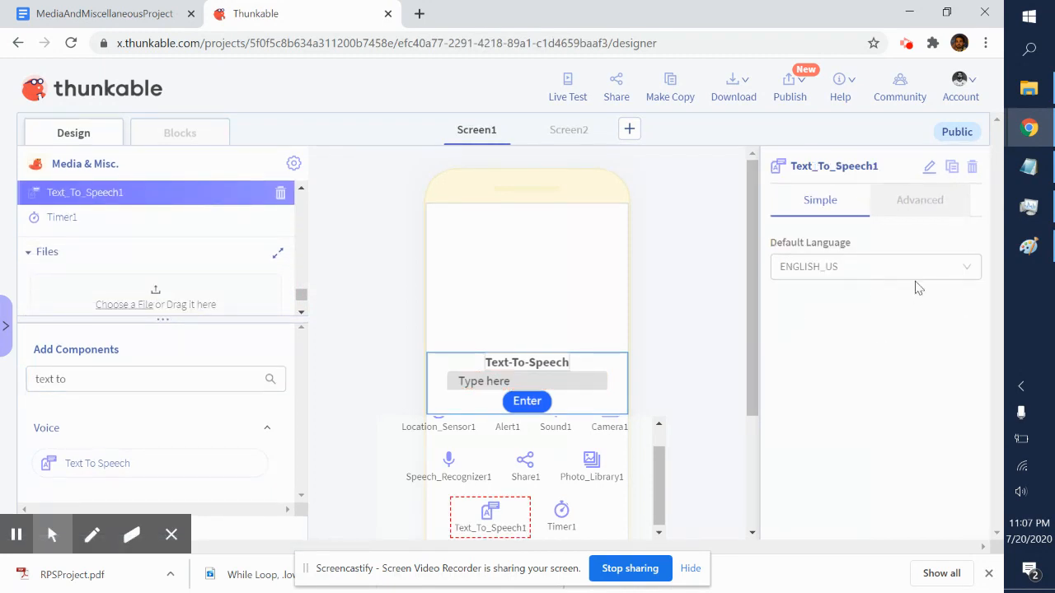
{"action": "mouse_move", "coordinate": [305, 304]}
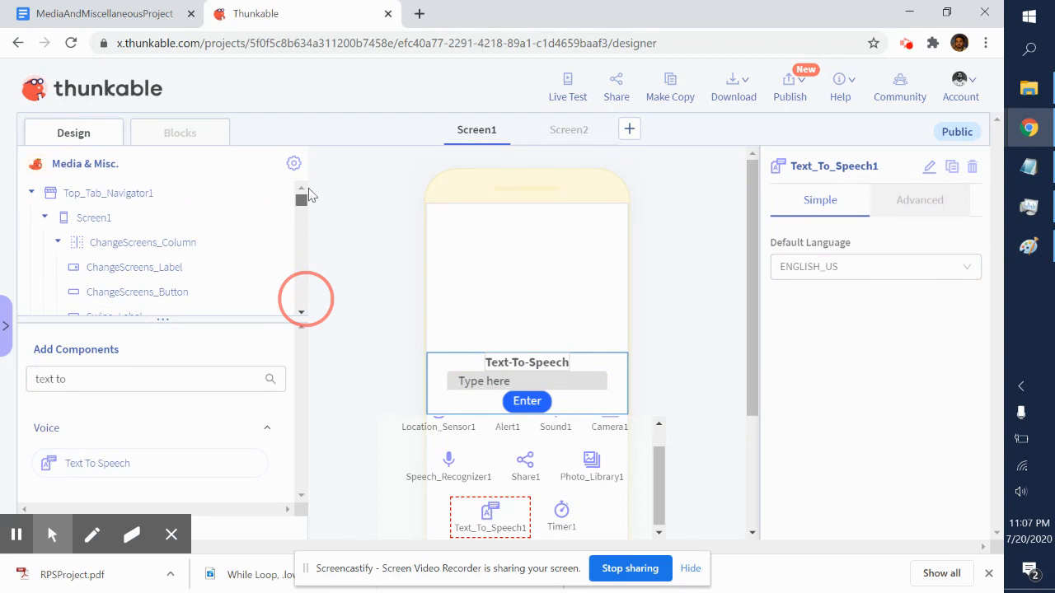
{"action": "scroll", "scroll_direction": "down", "scroll_amount": 3}
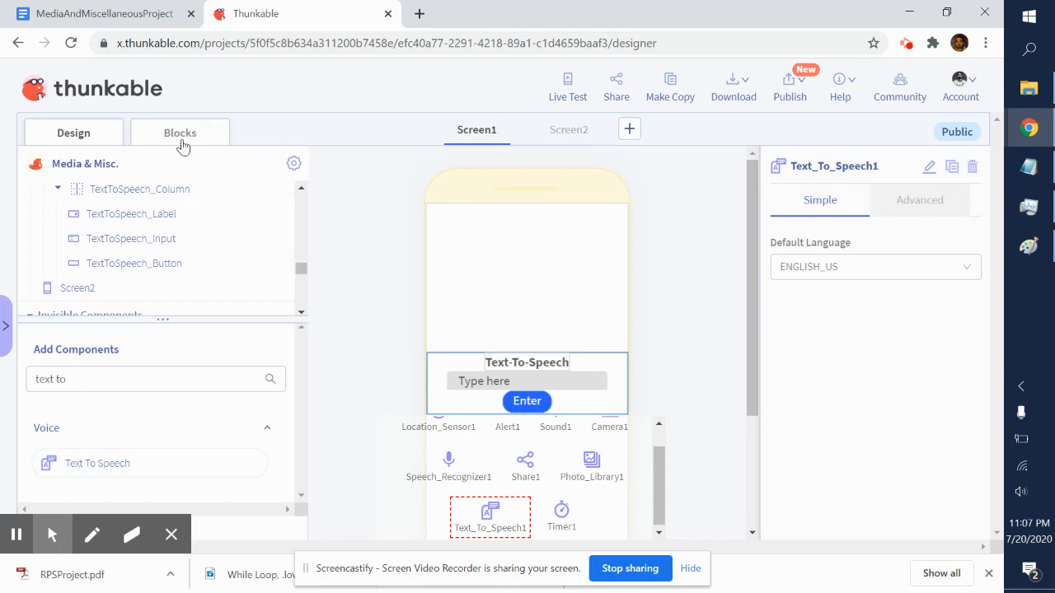
{"action": "left_click", "coordinate": [180, 132]}
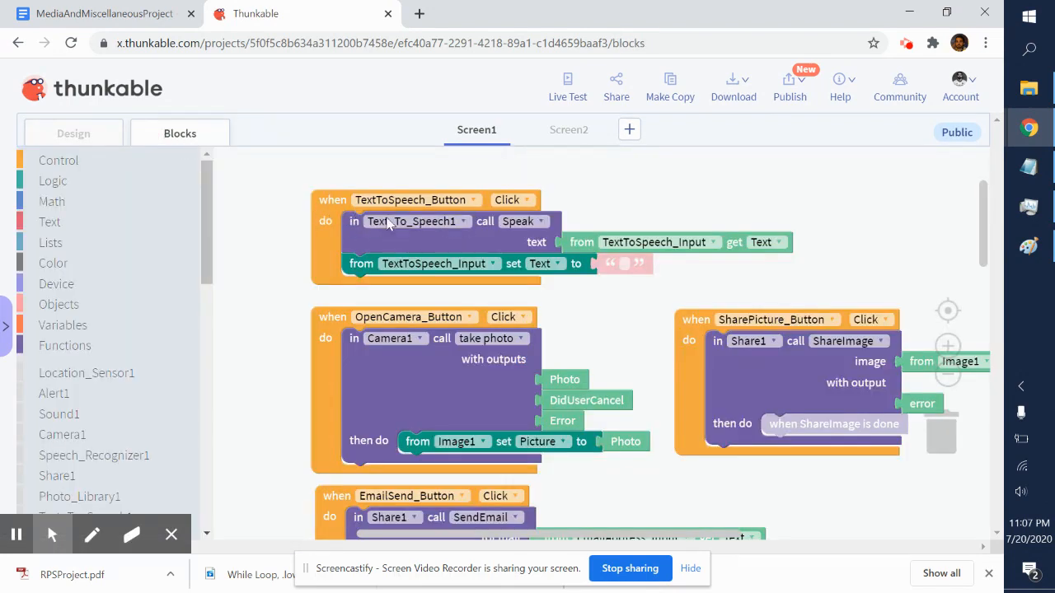
{"action": "mouse_move", "coordinate": [356, 235]}
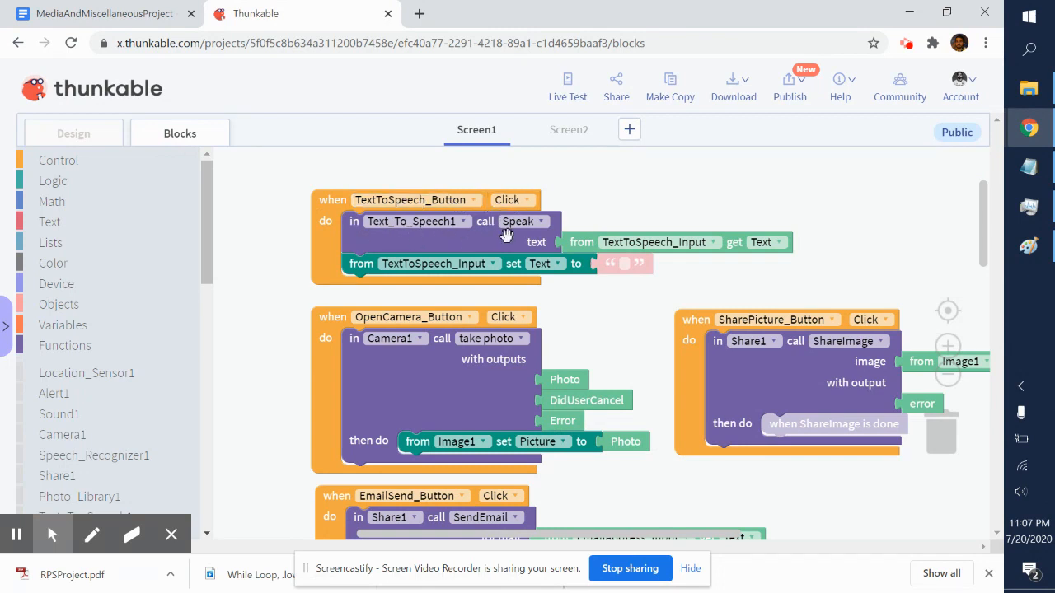
{"action": "mouse_move", "coordinate": [537, 241]}
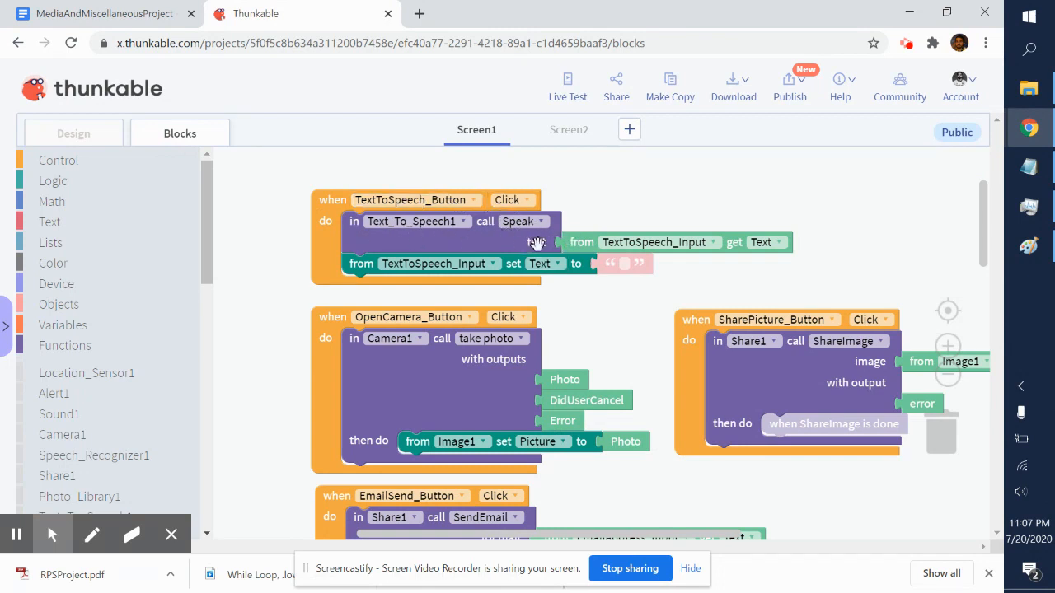
{"action": "mouse_move", "coordinate": [660, 240]}
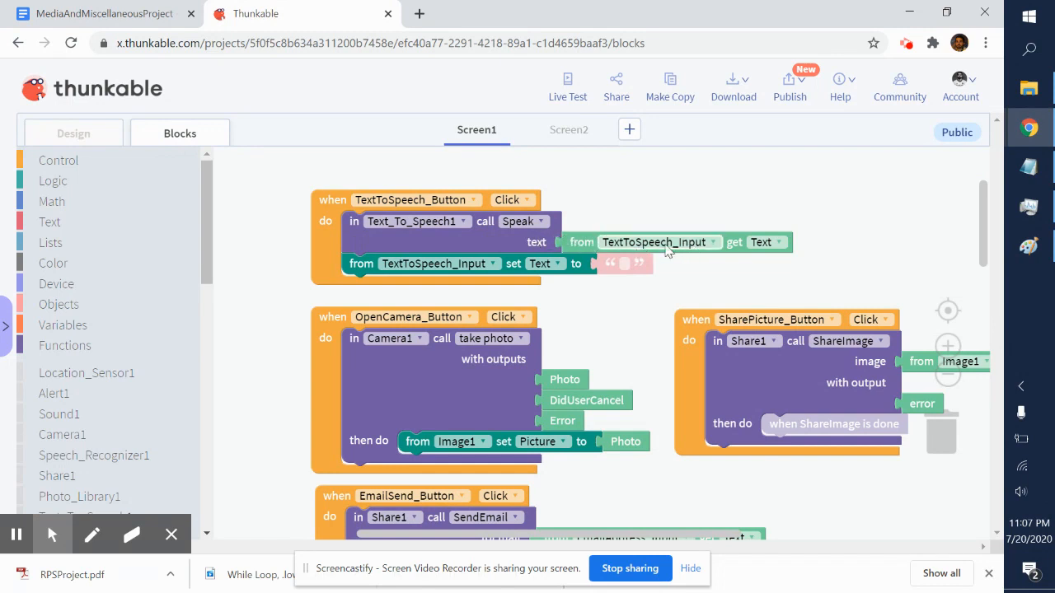
{"action": "mouse_move", "coordinate": [692, 250]}
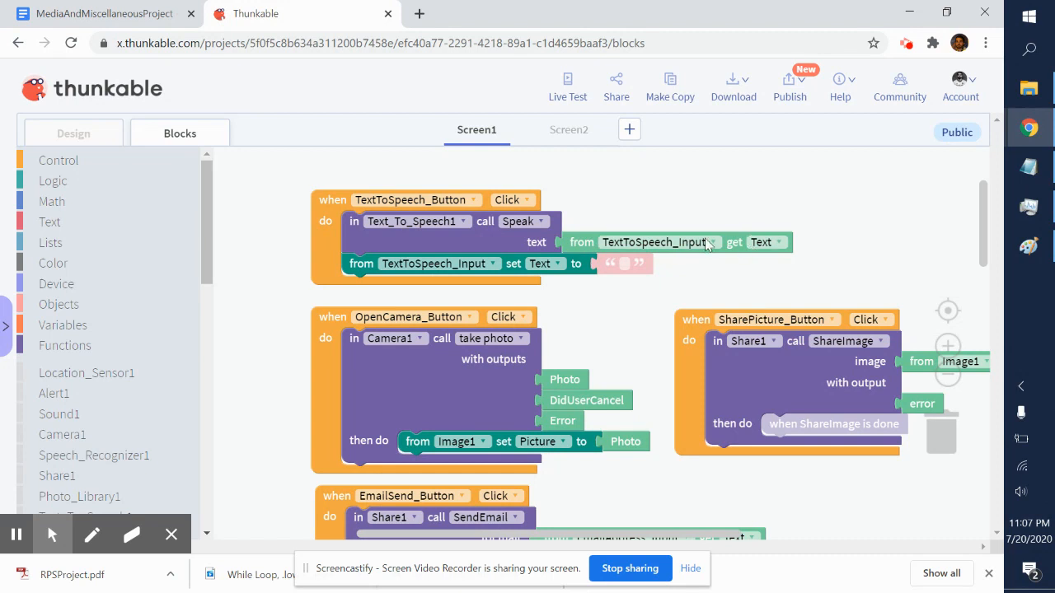
{"action": "mouse_move", "coordinate": [727, 265]}
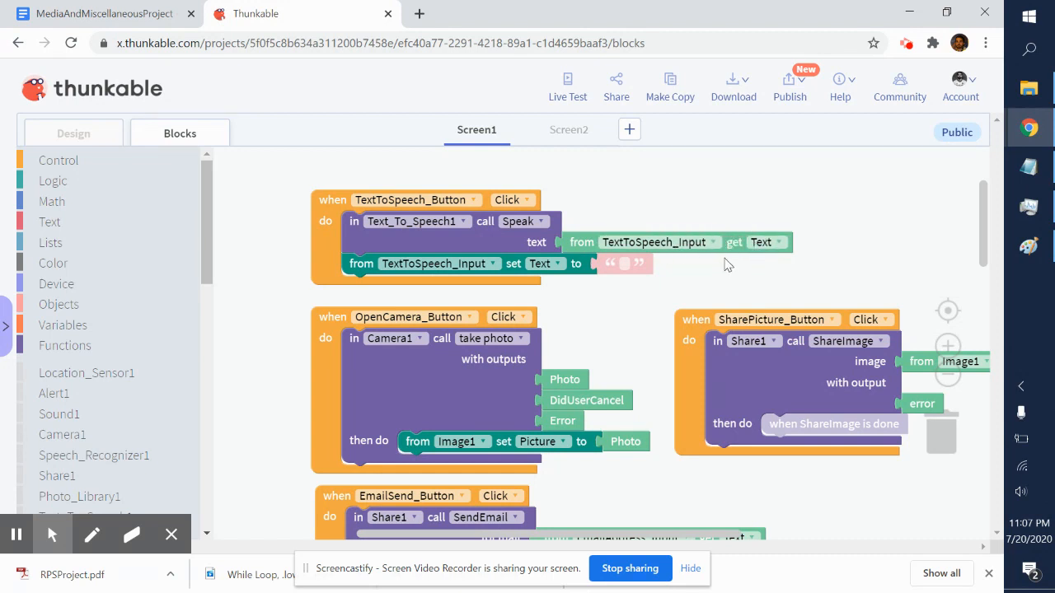
{"action": "mouse_move", "coordinate": [627, 178]}
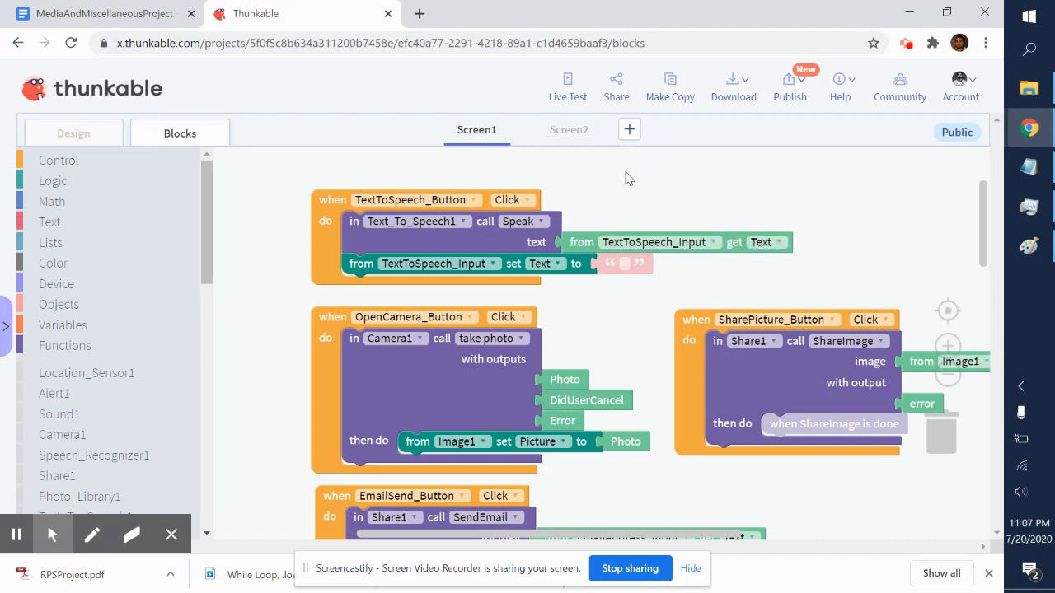
{"action": "mouse_move", "coordinate": [608, 208]}
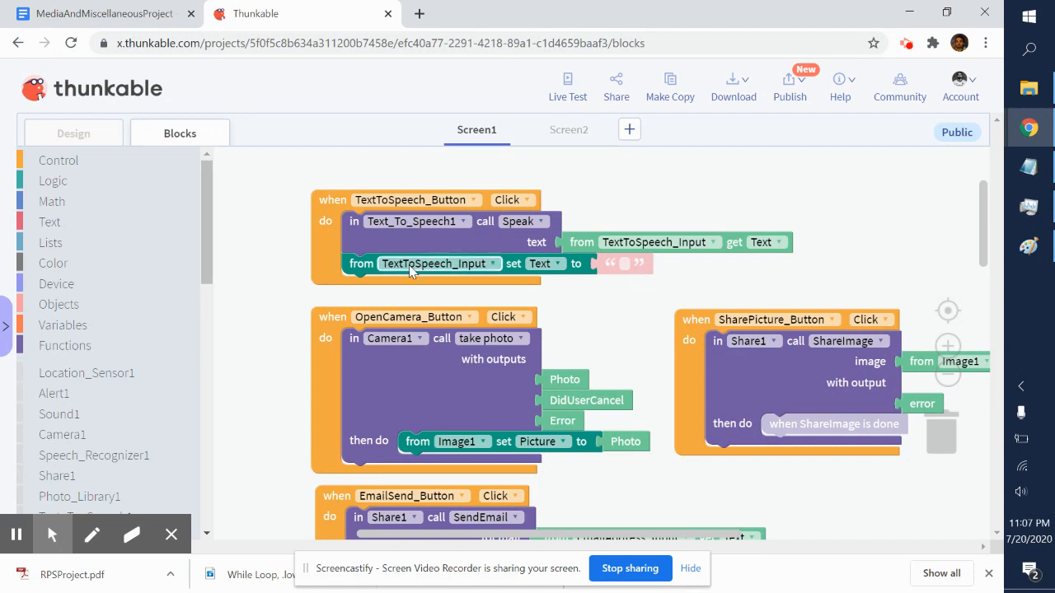
{"action": "mouse_move", "coordinate": [455, 270]}
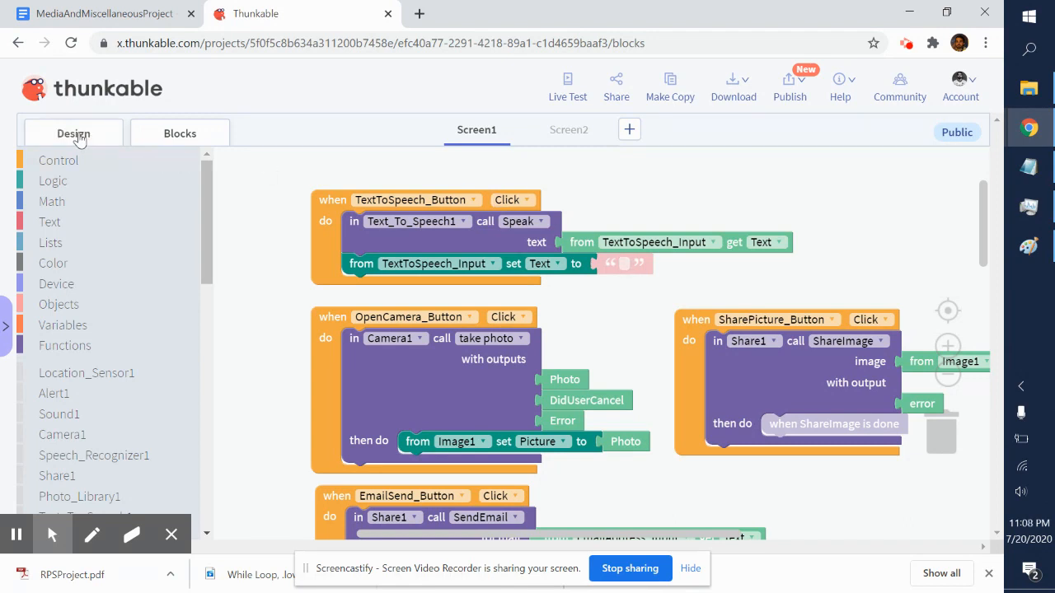
{"action": "left_click", "coordinate": [73, 132]}
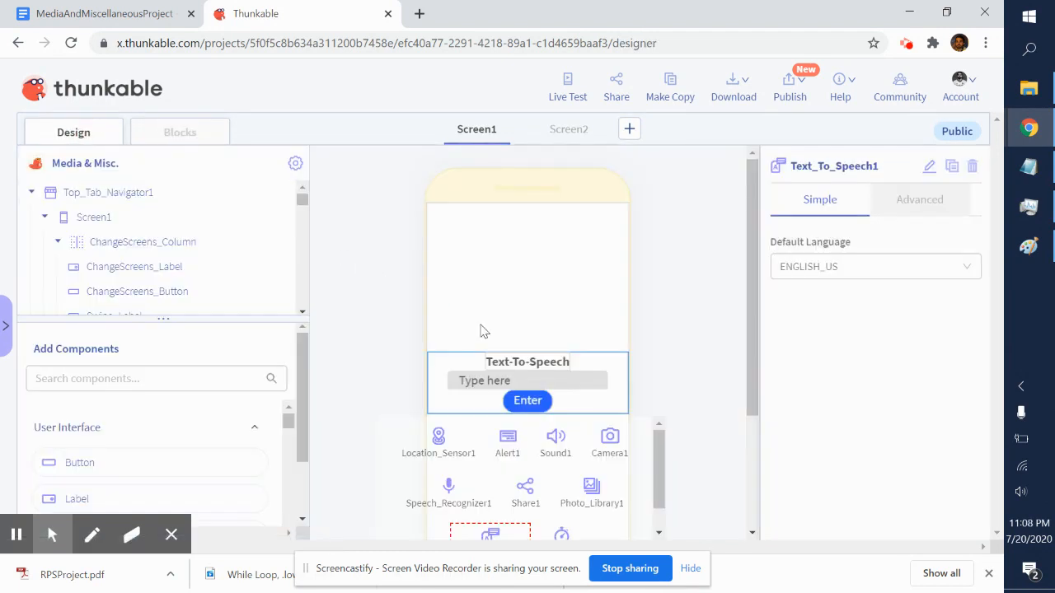